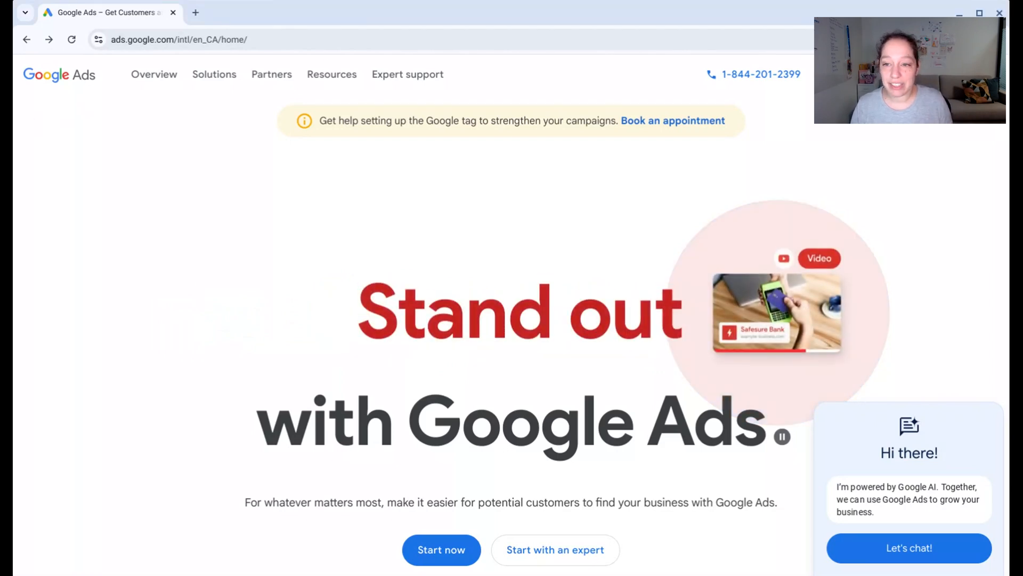
- Start Google Ads signup, choosing to create a brand-new account instead of finishing the old one
left_click(441, 550)
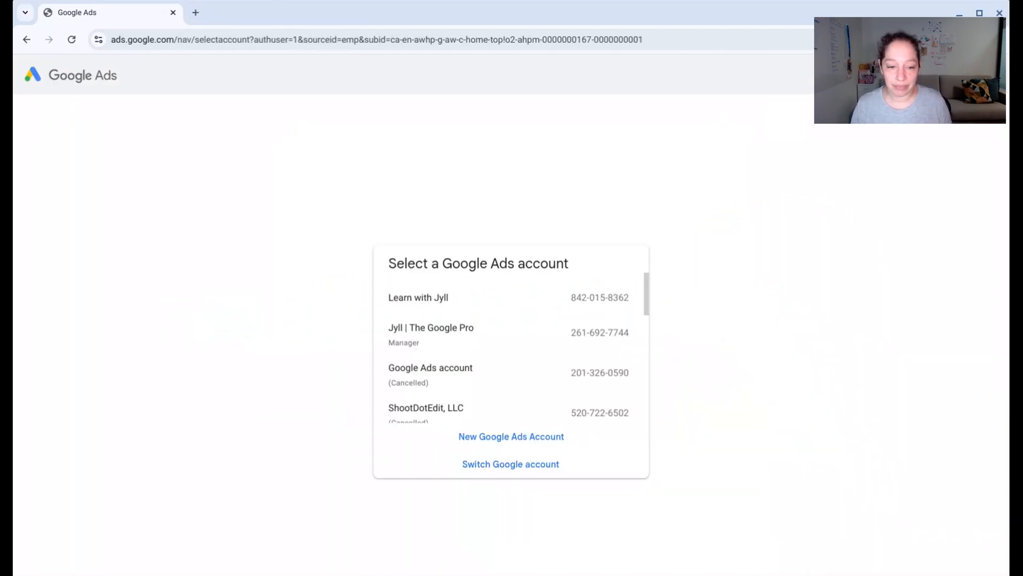
mouse_move(511, 436)
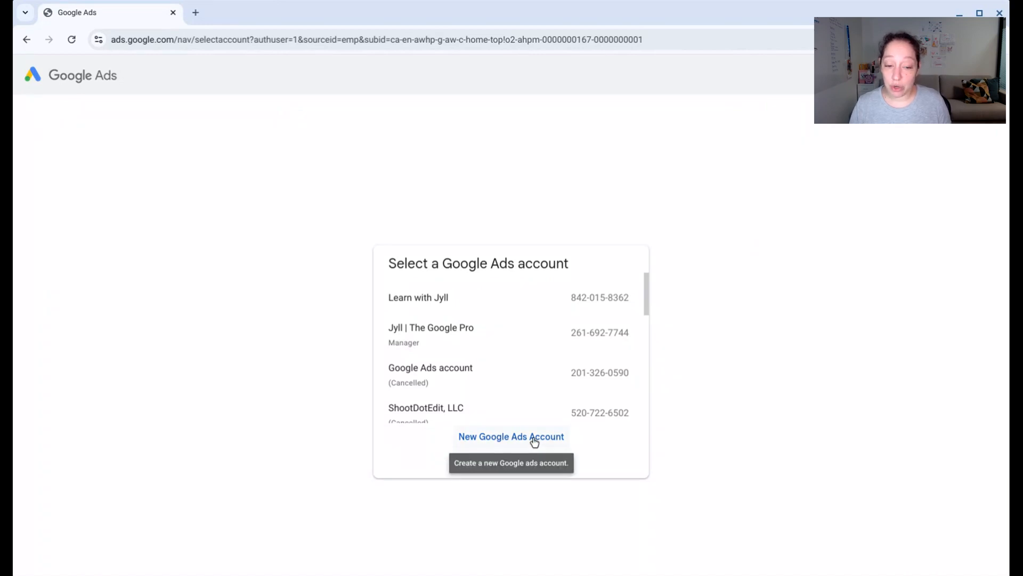
left_click(511, 436)
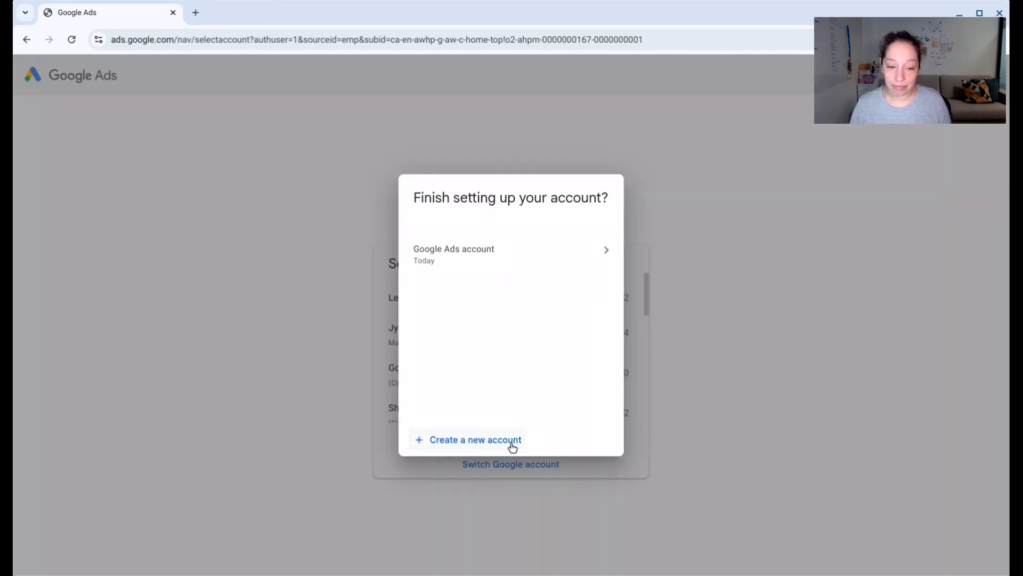
left_click(475, 440)
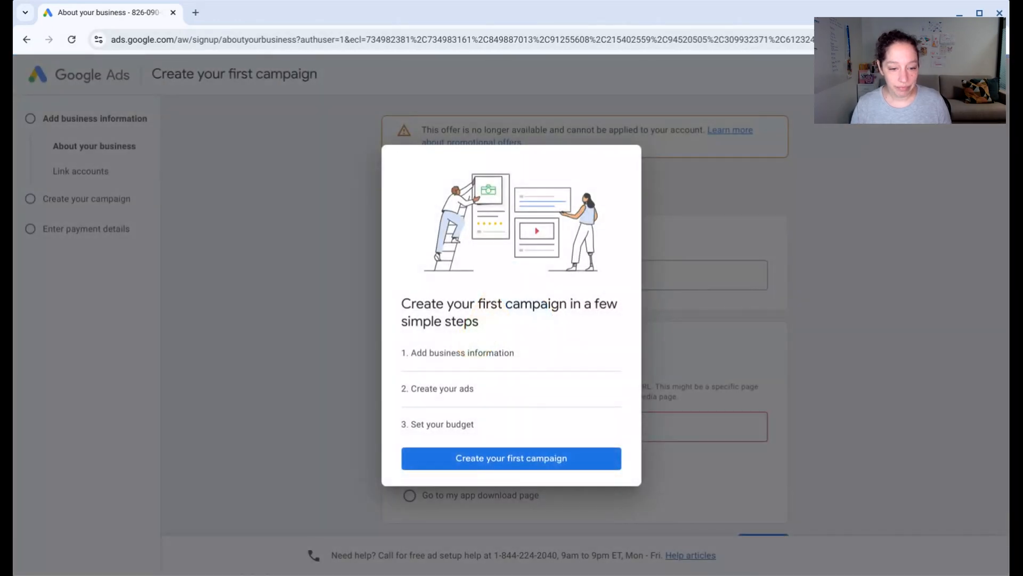
- Submit business name 'Learn with Jyll' and website learn.jyll.ca for the first campaign
left_click(511, 457)
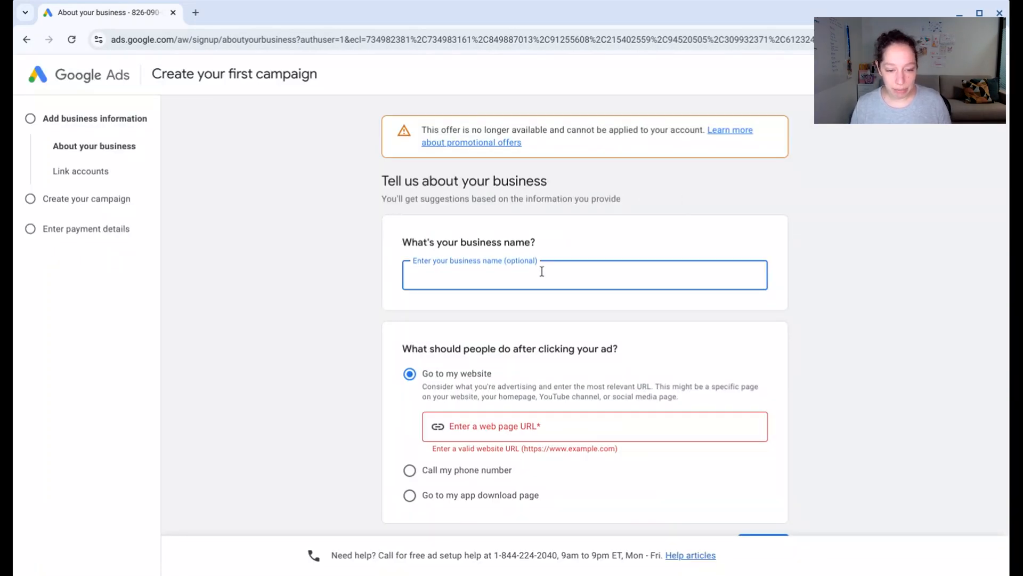
type("Learn with Jyl")
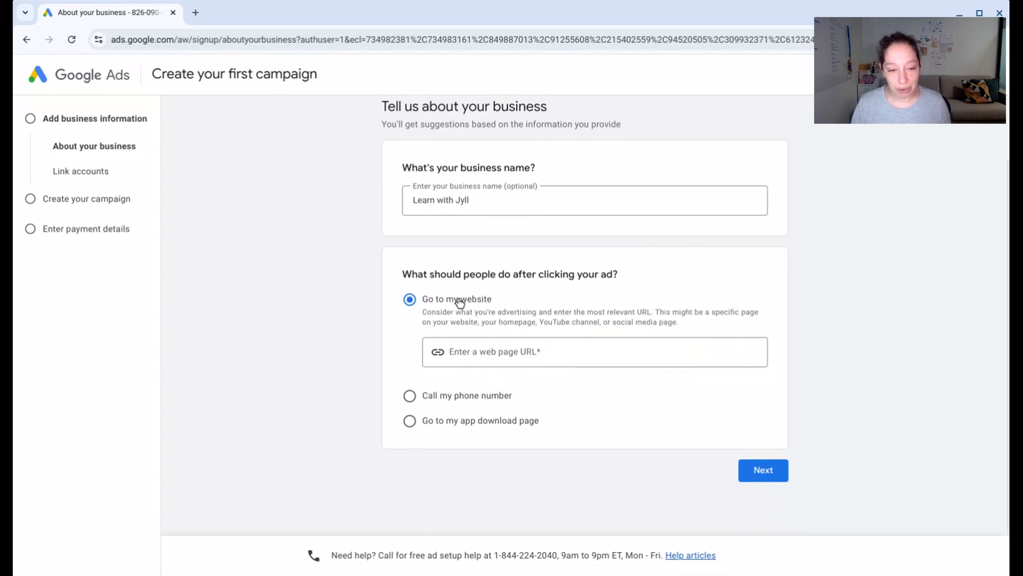
type("learn")
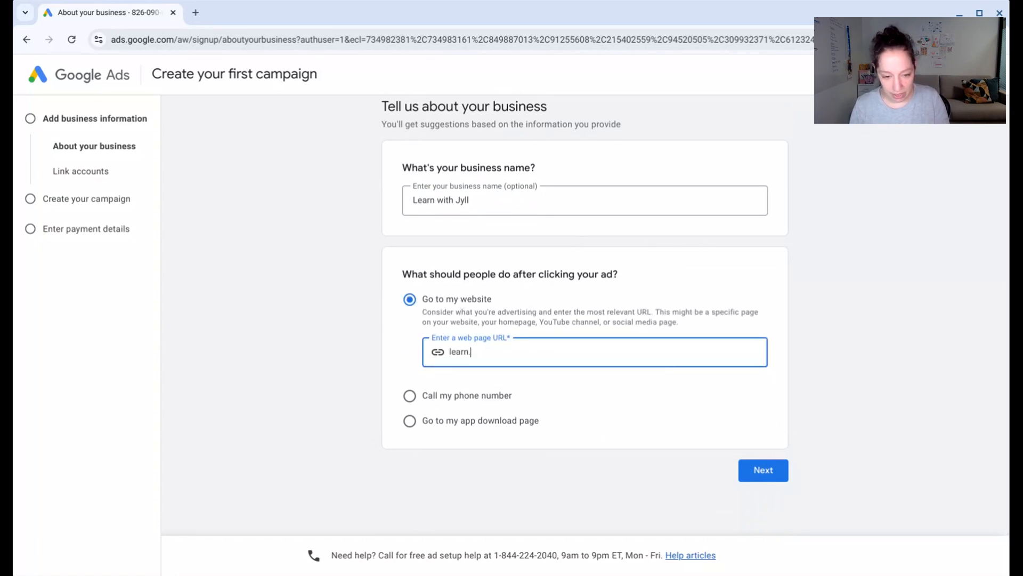
type(".jyll.")
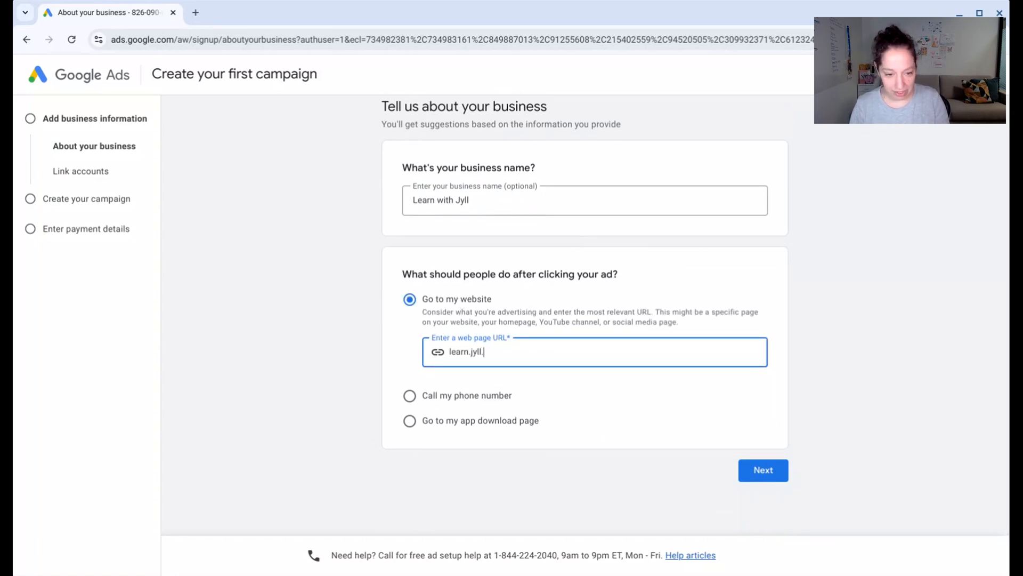
left_click(762, 470)
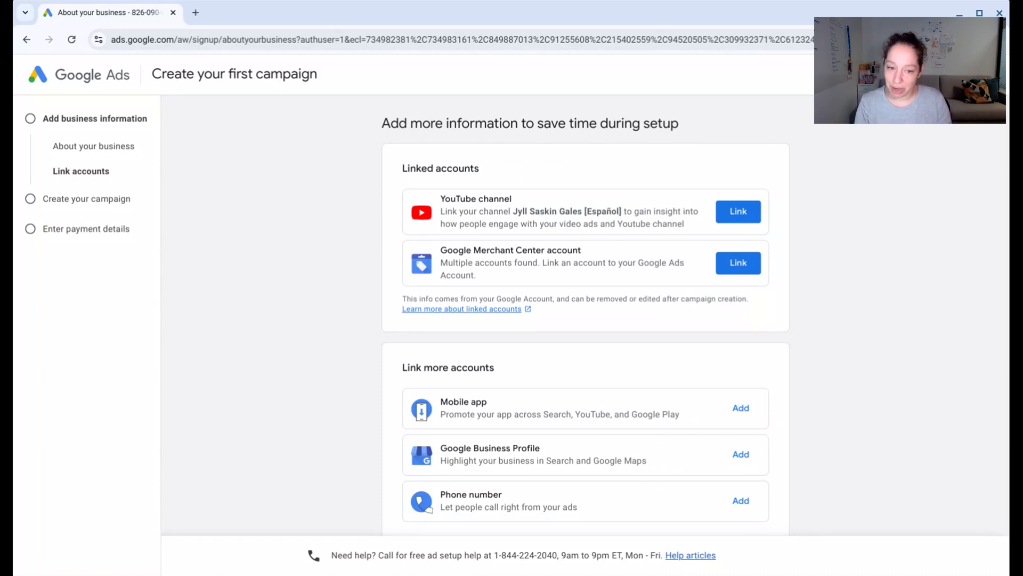
- Review Link accounts and the Learn.jyll.ca GA4 linking offer with both import toggles on
scroll("down", 3)
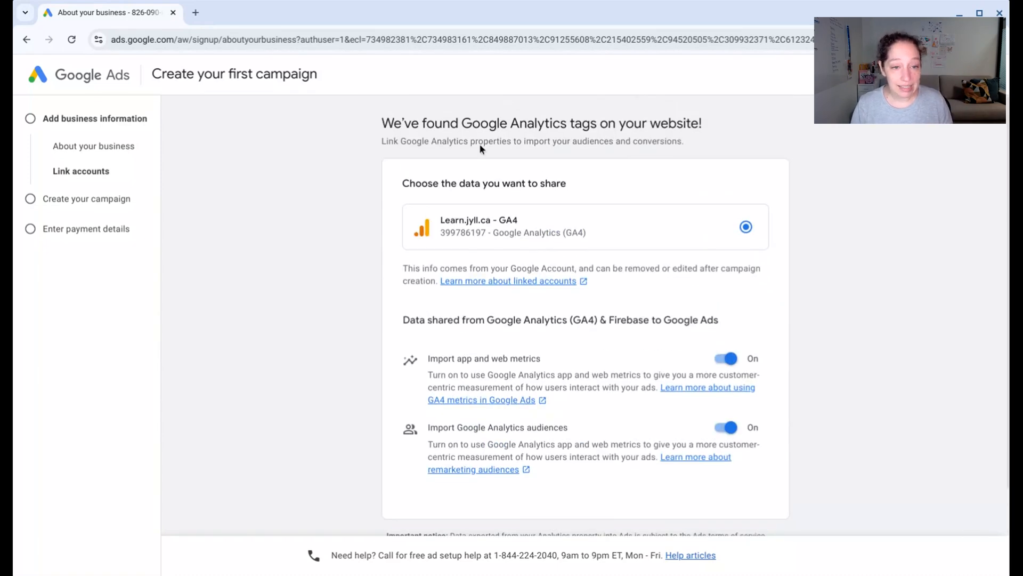
mouse_move(604, 171)
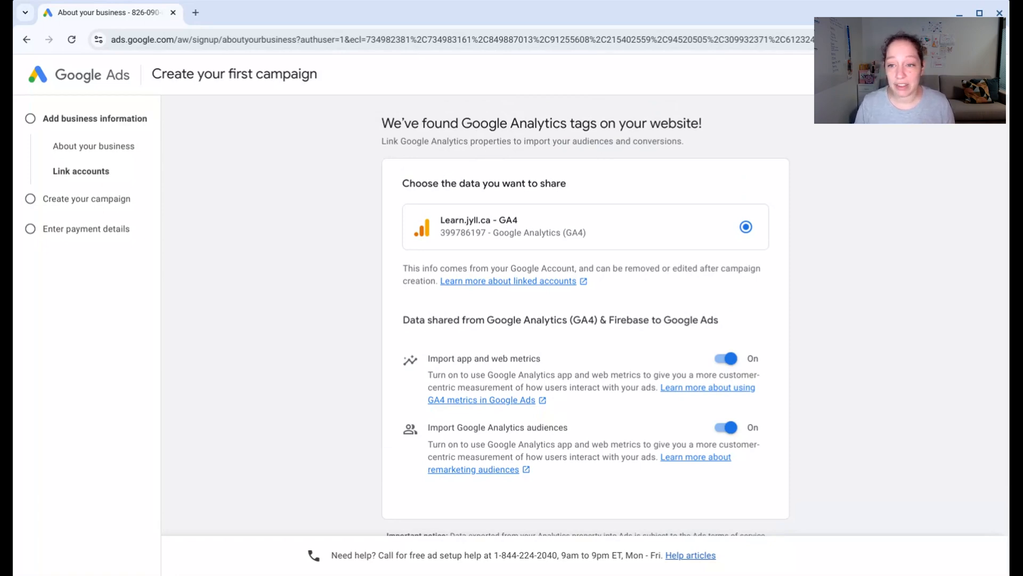
mouse_move(945, 186)
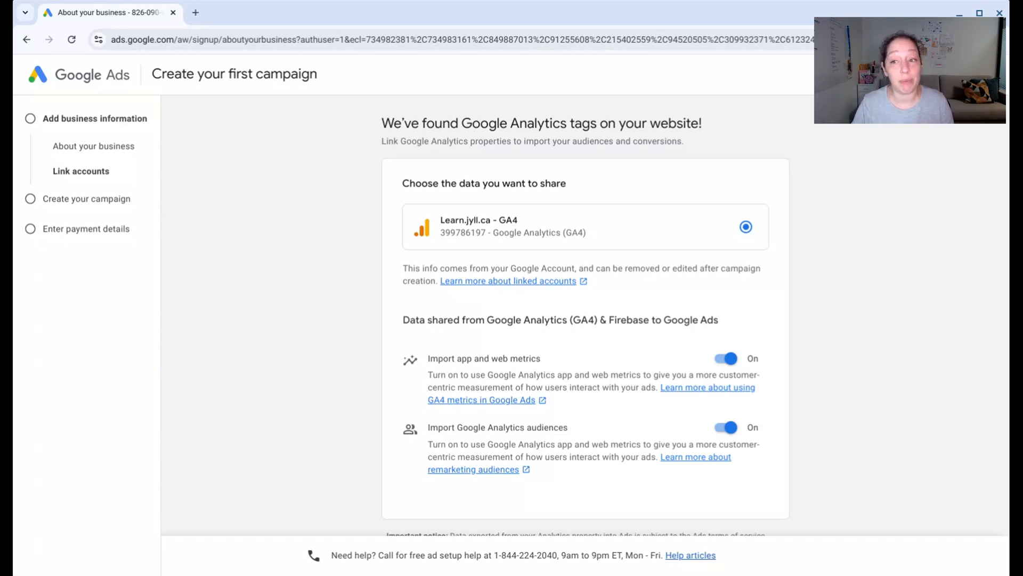
mouse_move(903, 187)
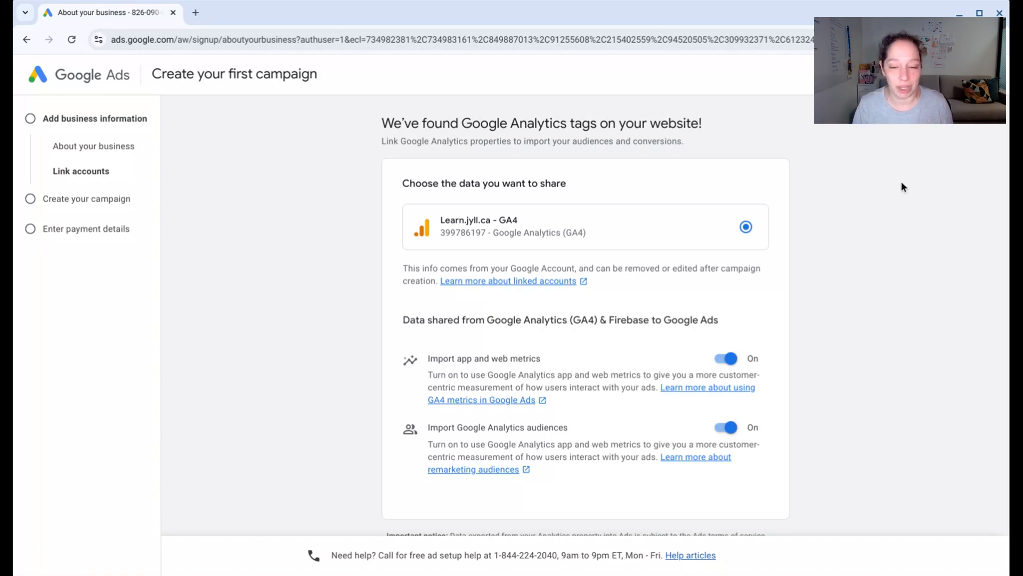
scroll("down", 3)
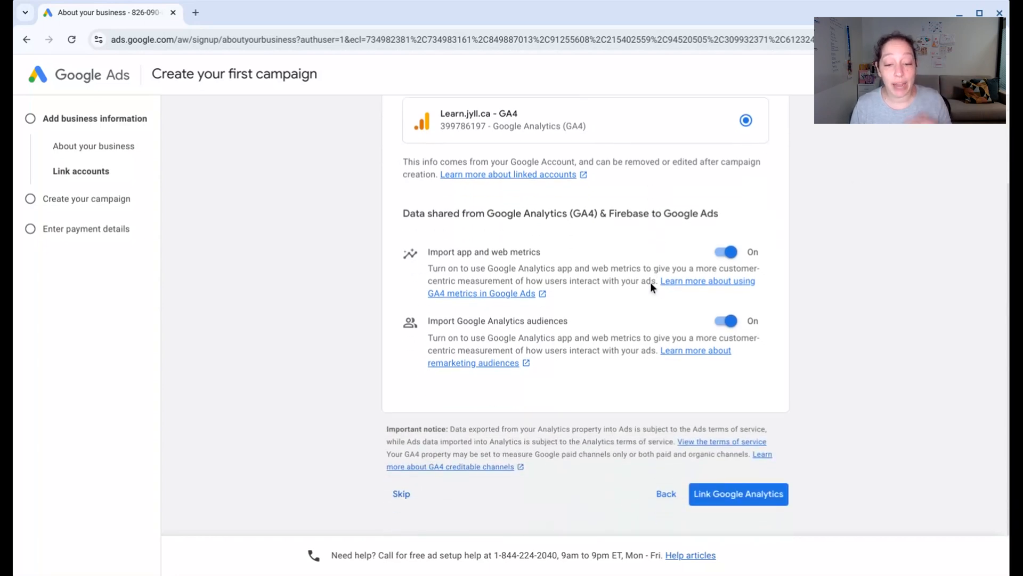
scroll("up", 3)
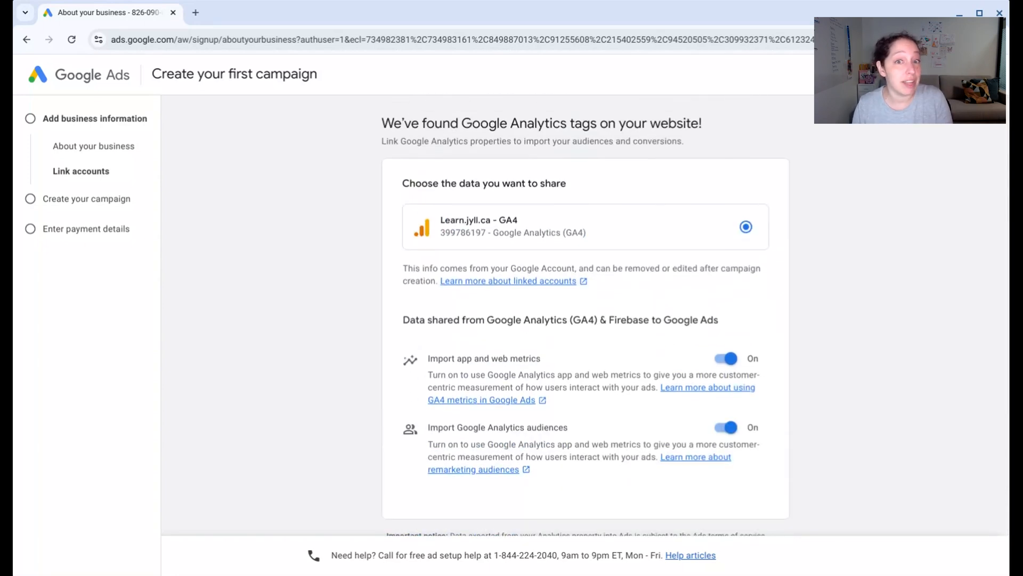
scroll("down", 3)
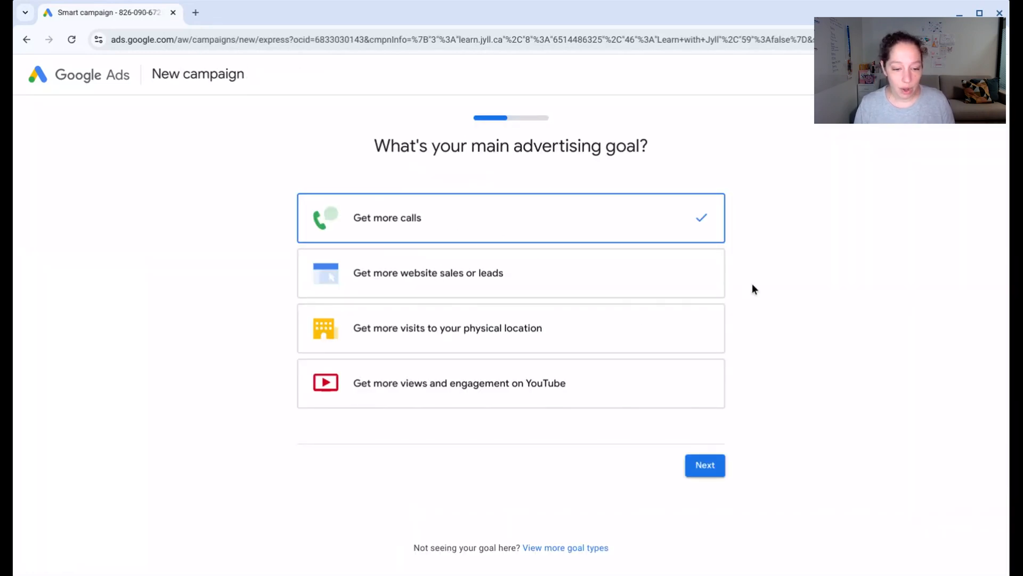
mouse_move(747, 290)
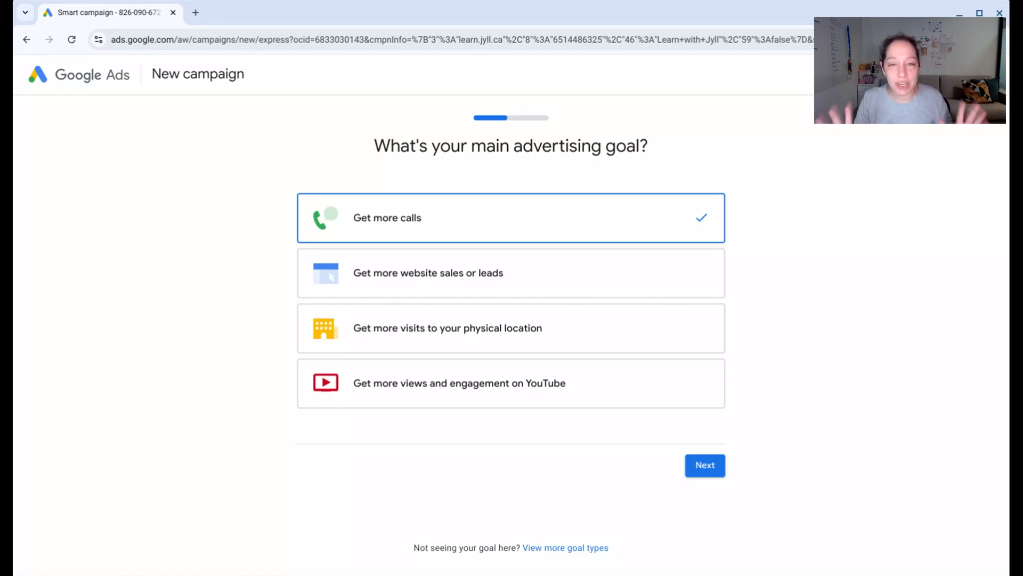
mouse_move(618, 422)
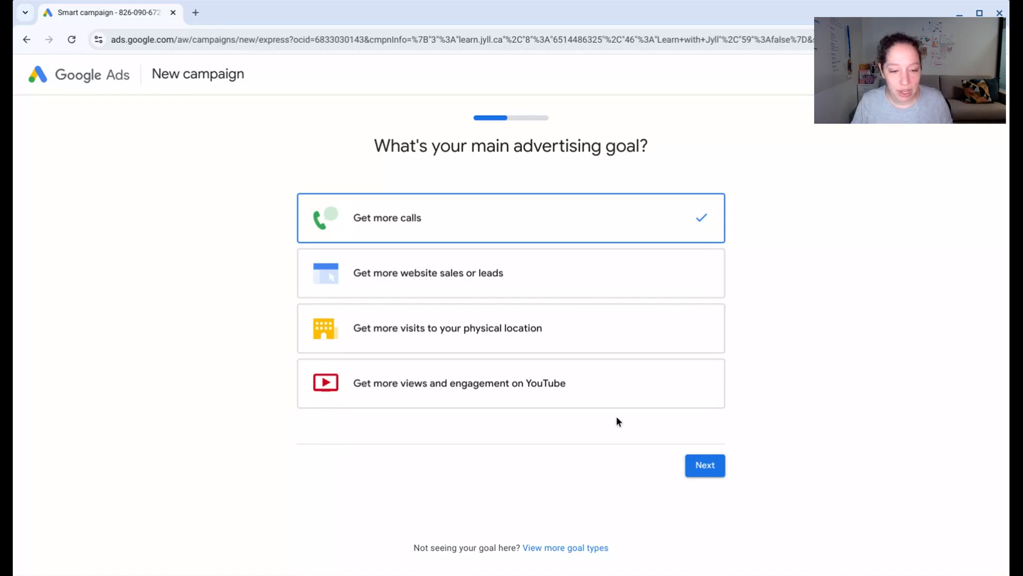
- Review the advertising goal options and reach the campaign goal-choice step
scroll("down", 3)
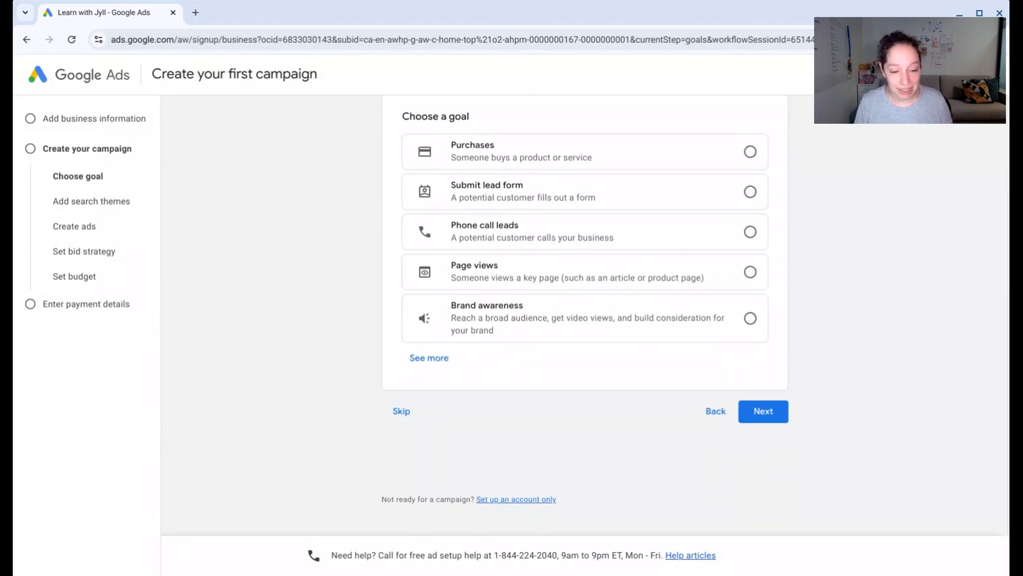
mouse_move(432, 511)
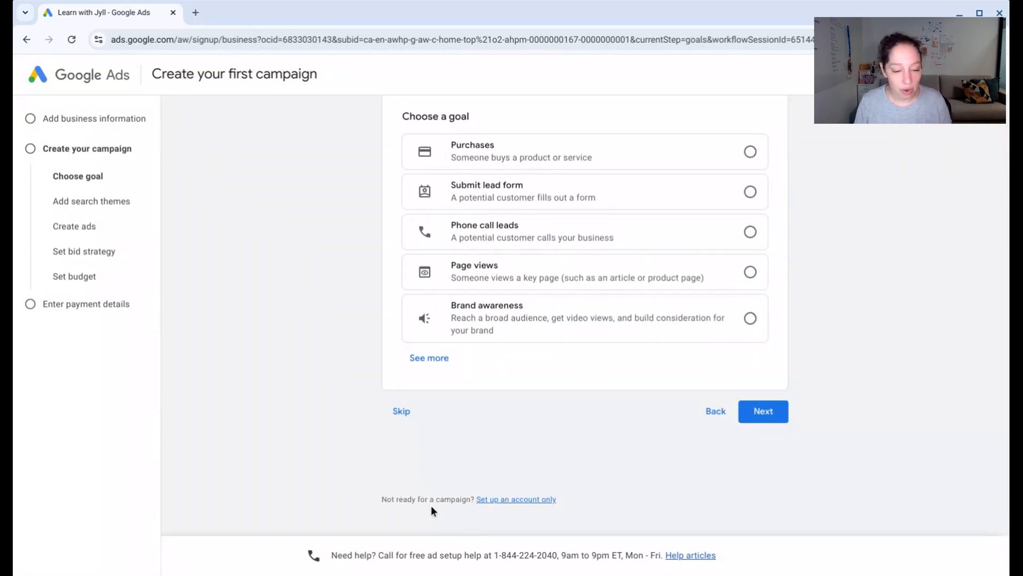
mouse_move(516, 499)
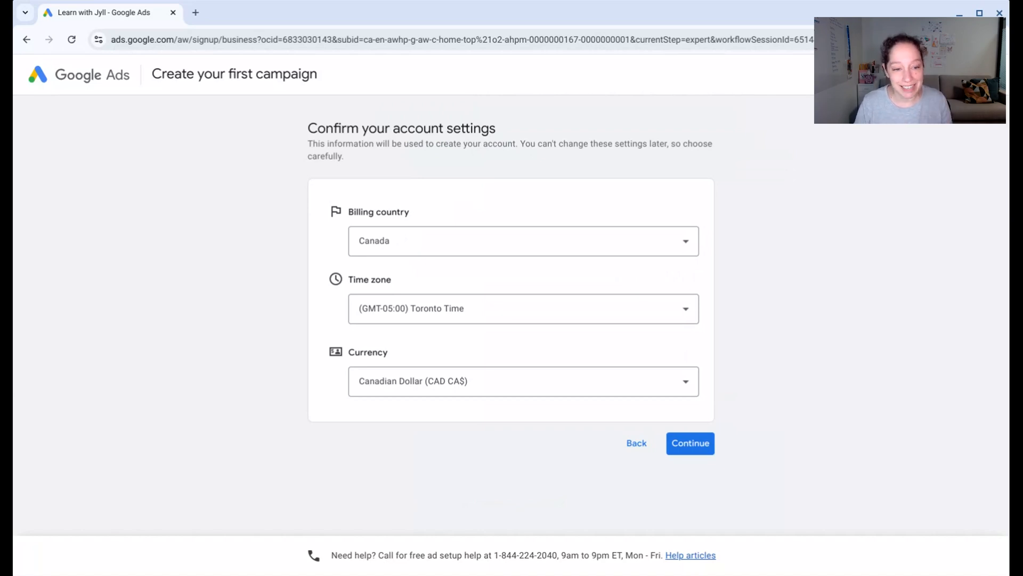
mouse_move(530, 308)
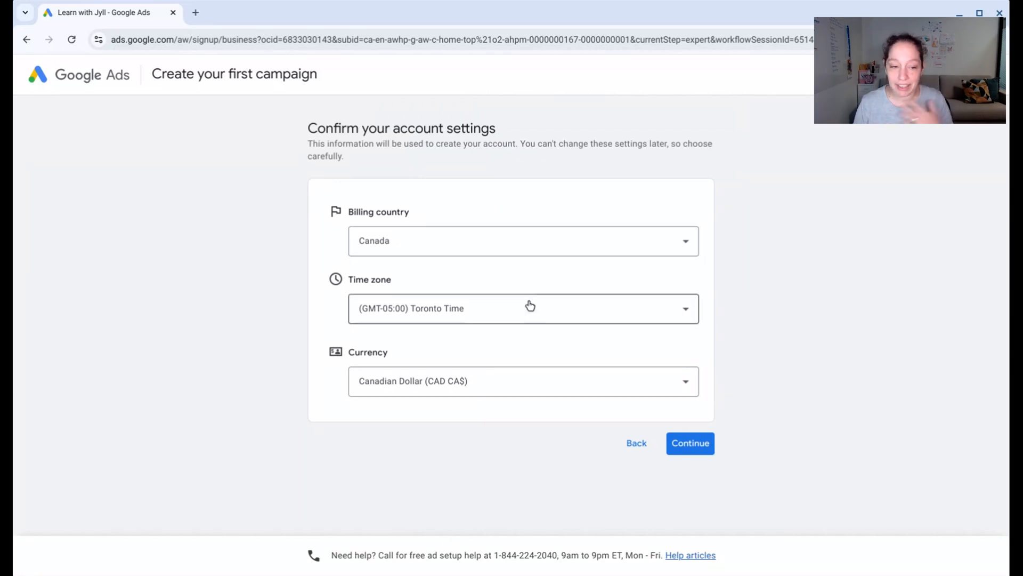
mouse_move(524, 389)
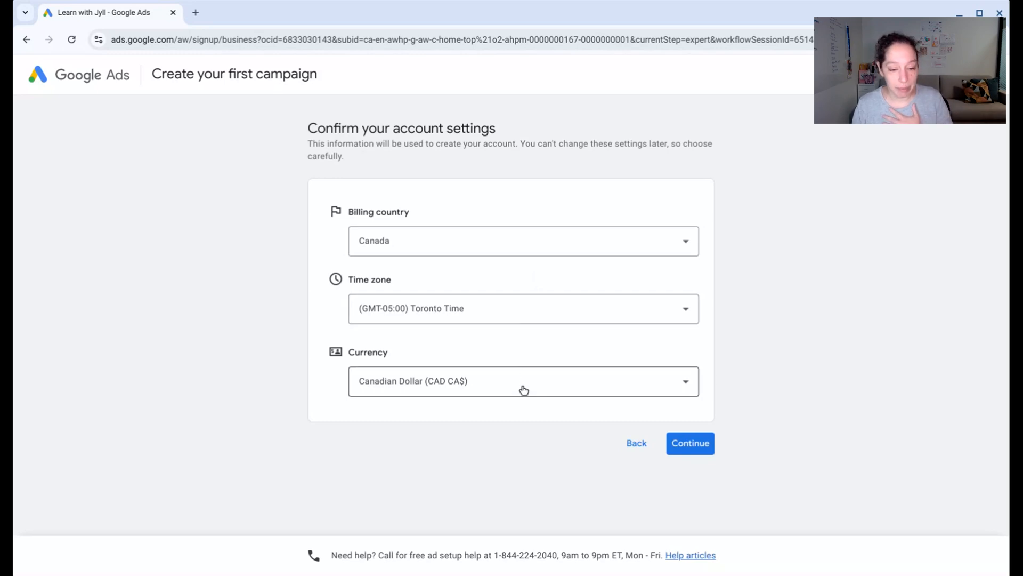
mouse_move(518, 441)
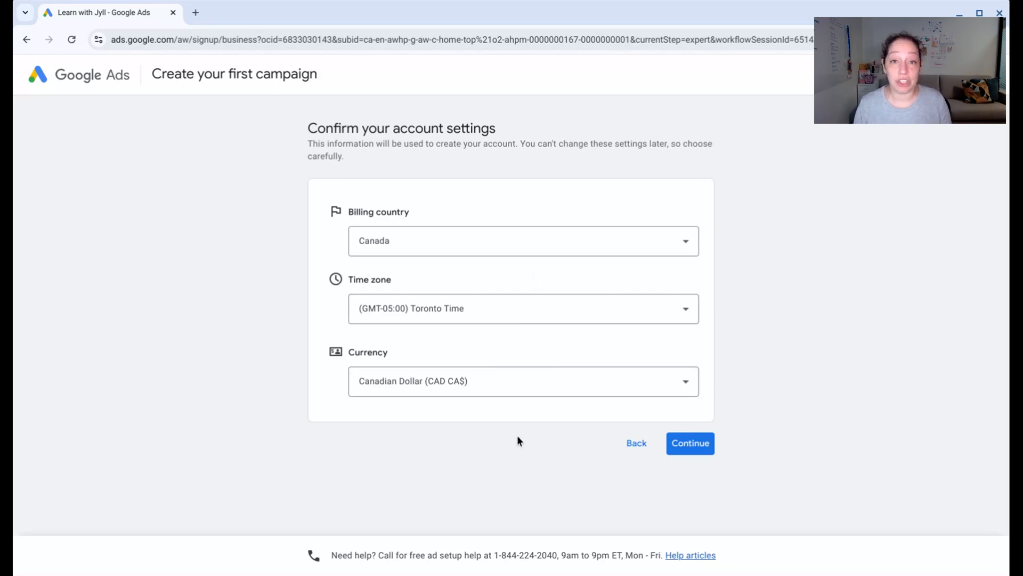
mouse_move(450, 249)
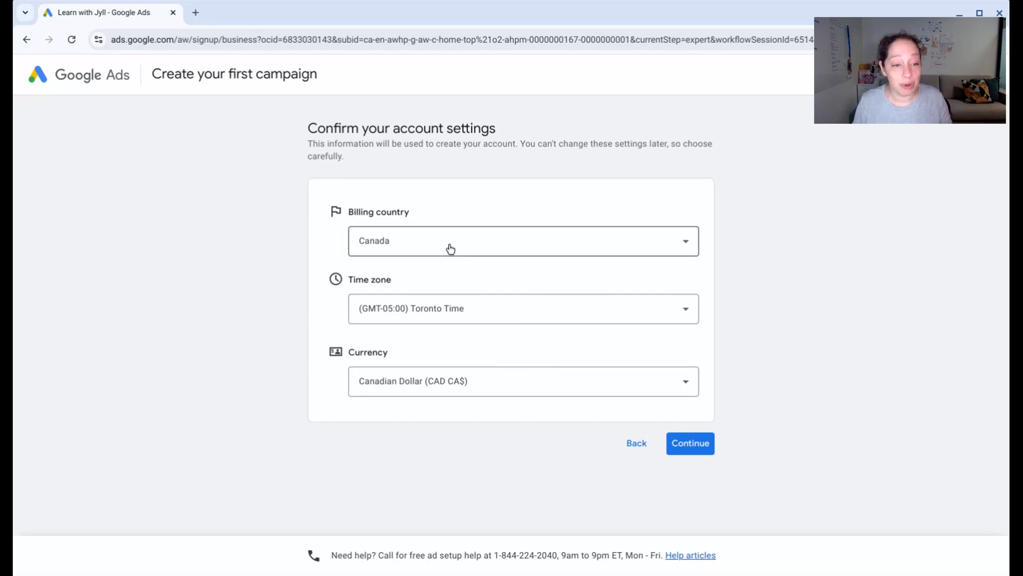
mouse_move(496, 411)
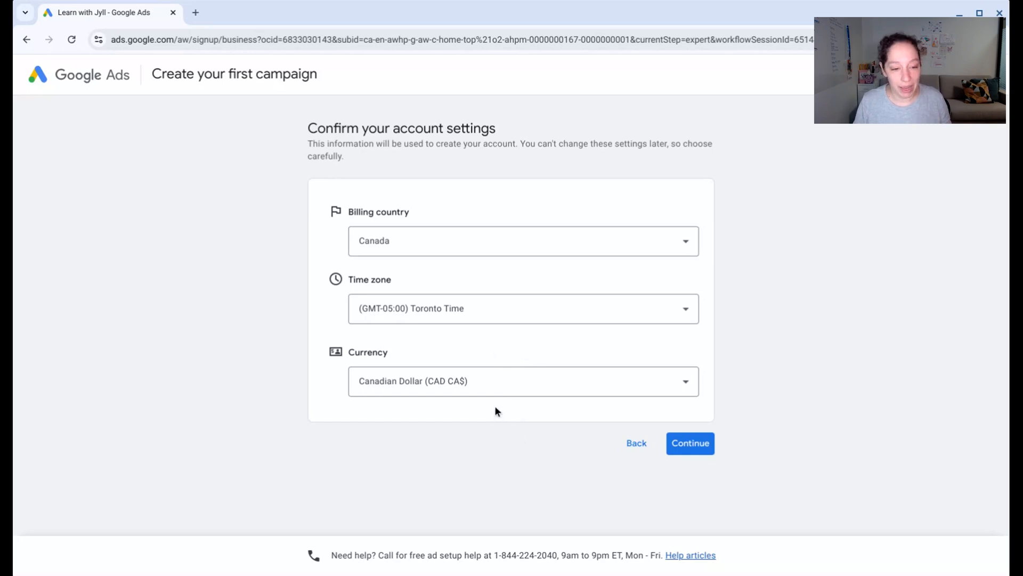
mouse_move(503, 336)
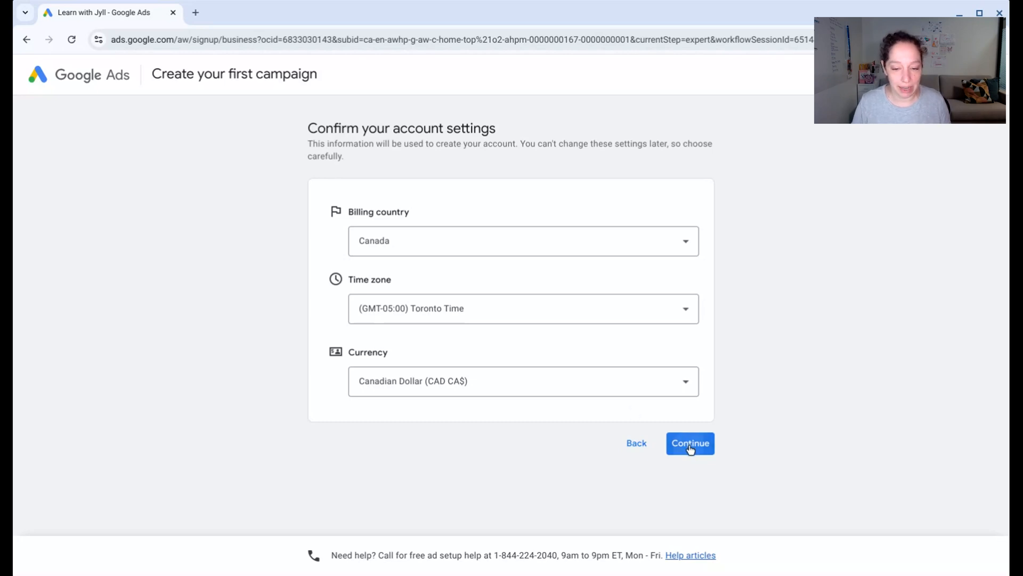
- Accept billing country Canada, Toronto time zone and Canadian dollar currency
left_click(690, 443)
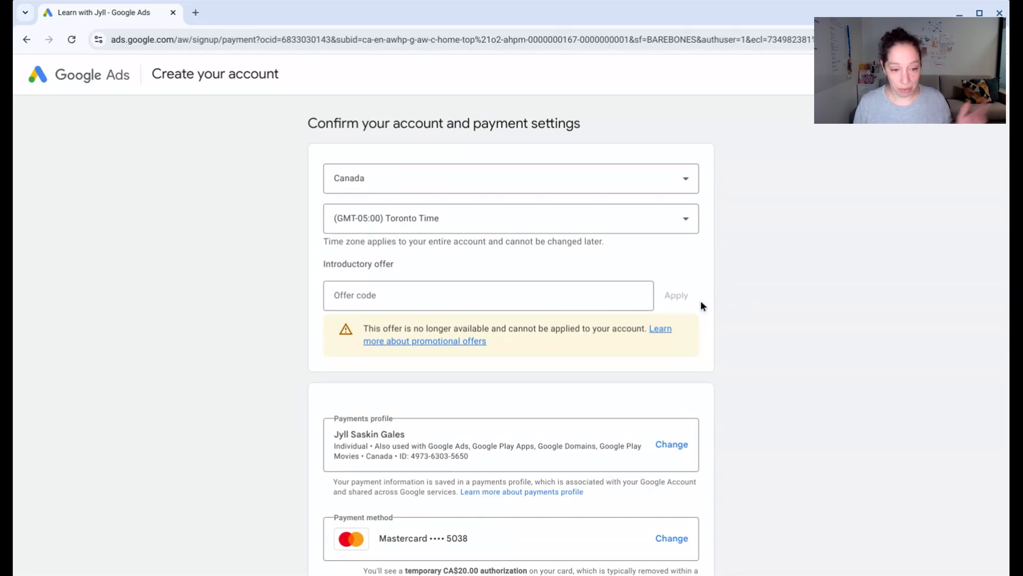
- Answer No to expert guidance and email tips, then submit the payment settings
scroll("down", 3)
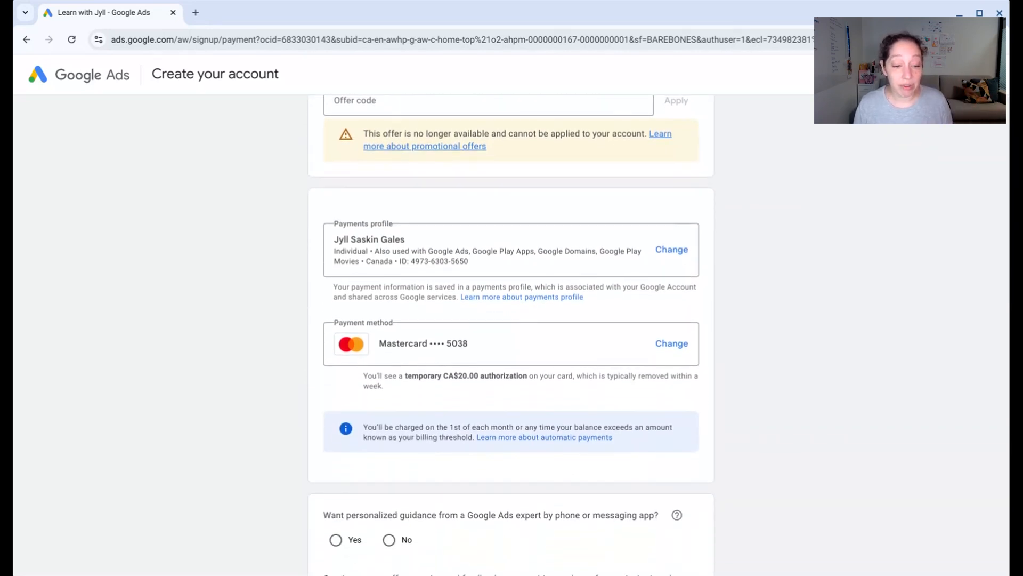
scroll("down", 3)
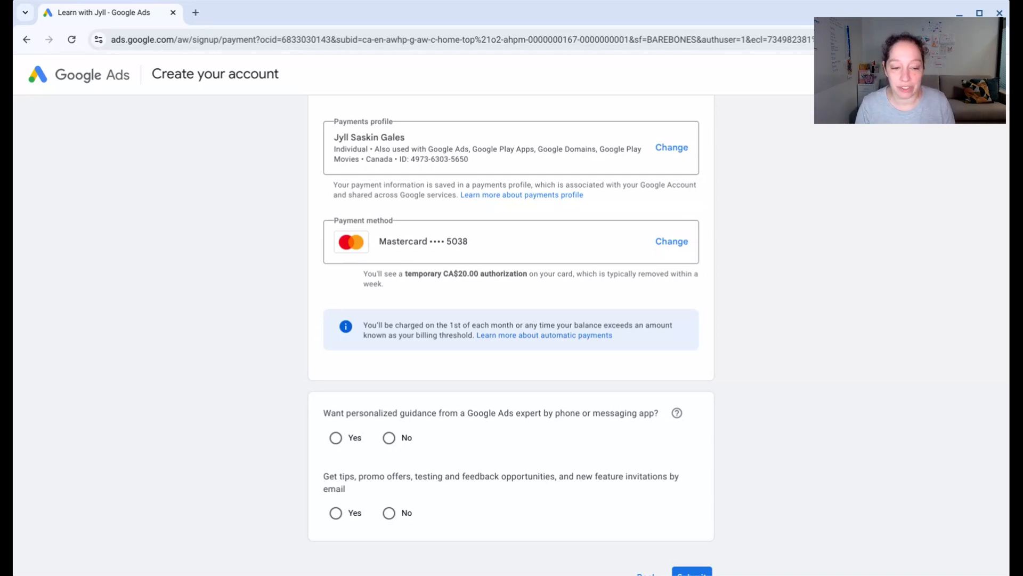
scroll("down", 3)
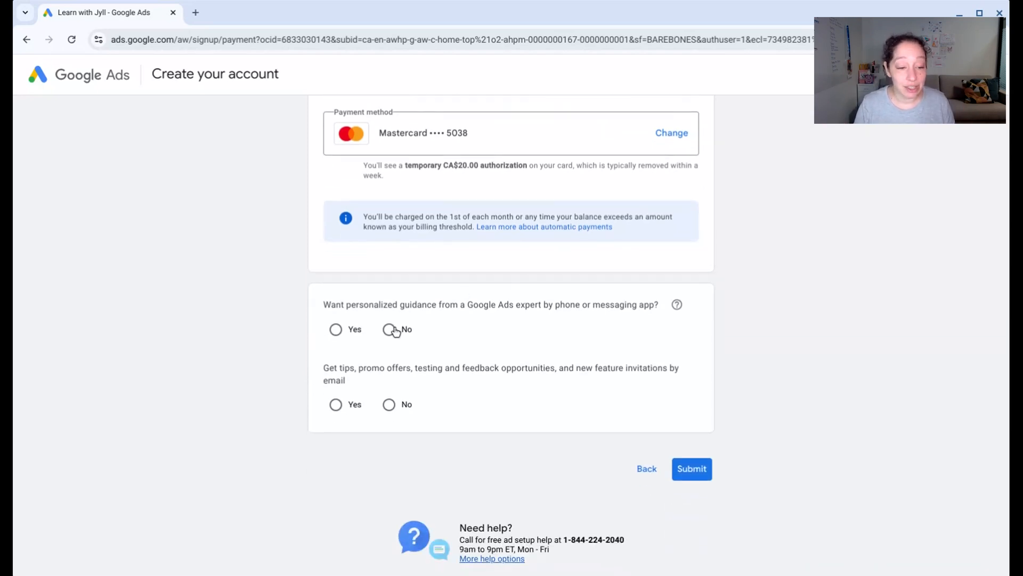
left_click(388, 404)
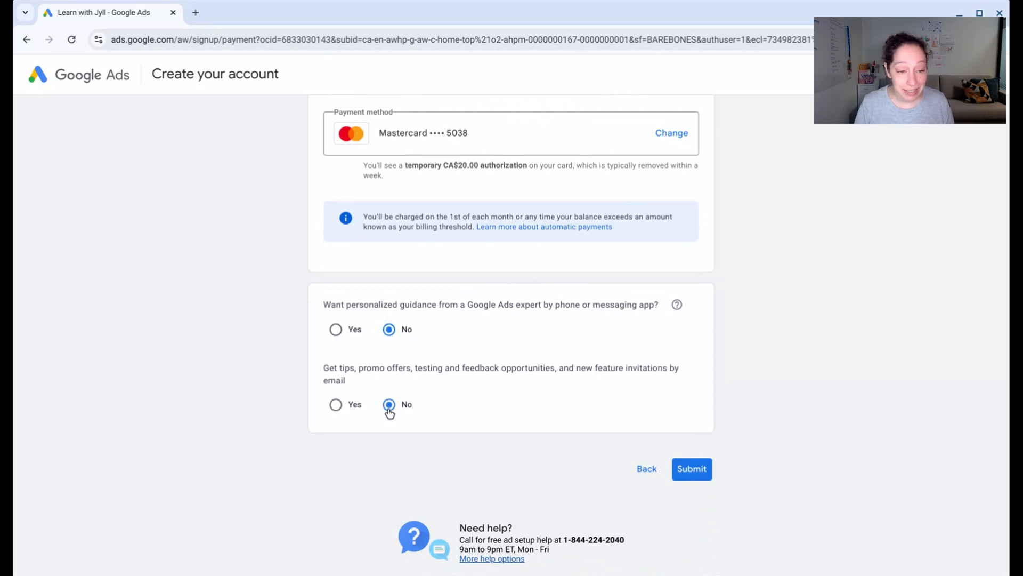
mouse_move(691, 468)
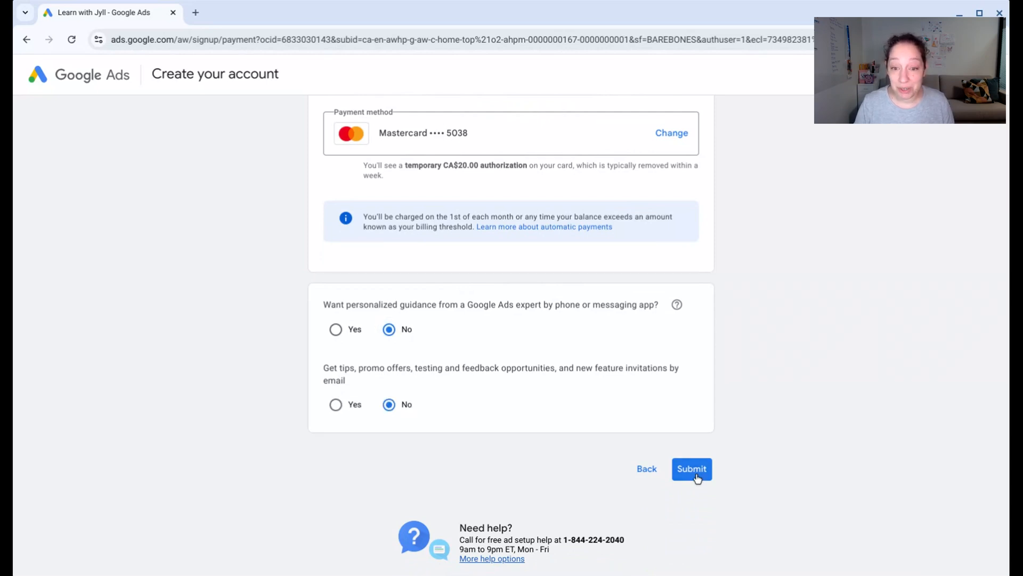
left_click(691, 468)
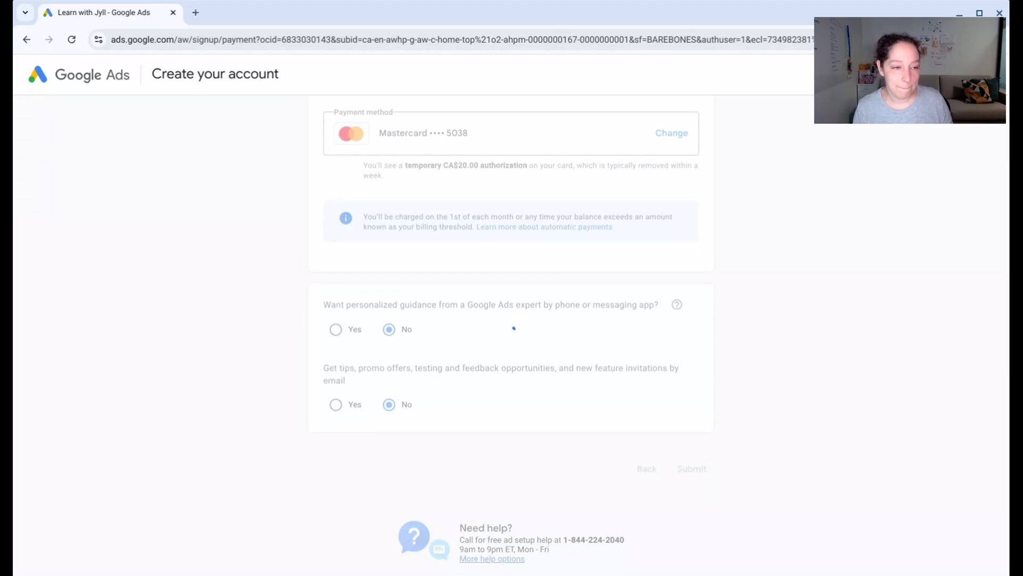
left_click(691, 468)
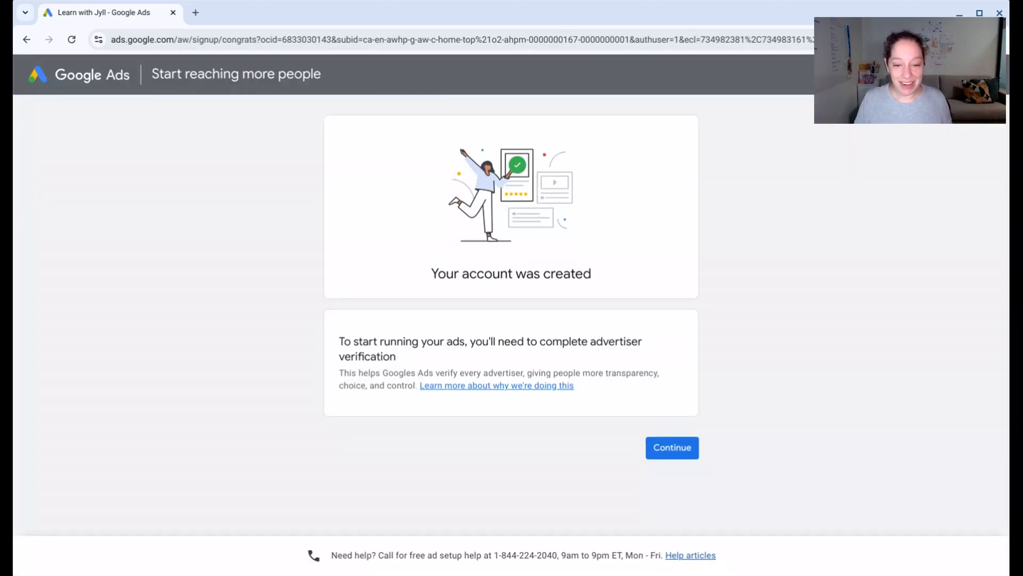
- Mark the organization as not an agency paying Google Ads directly, and save
left_click(672, 447)
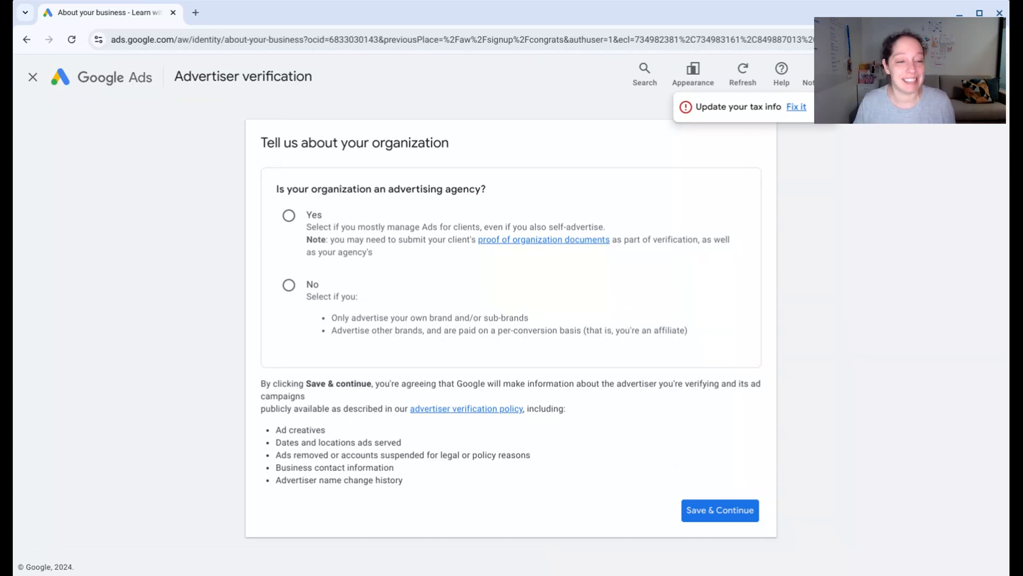
mouse_move(371, 278)
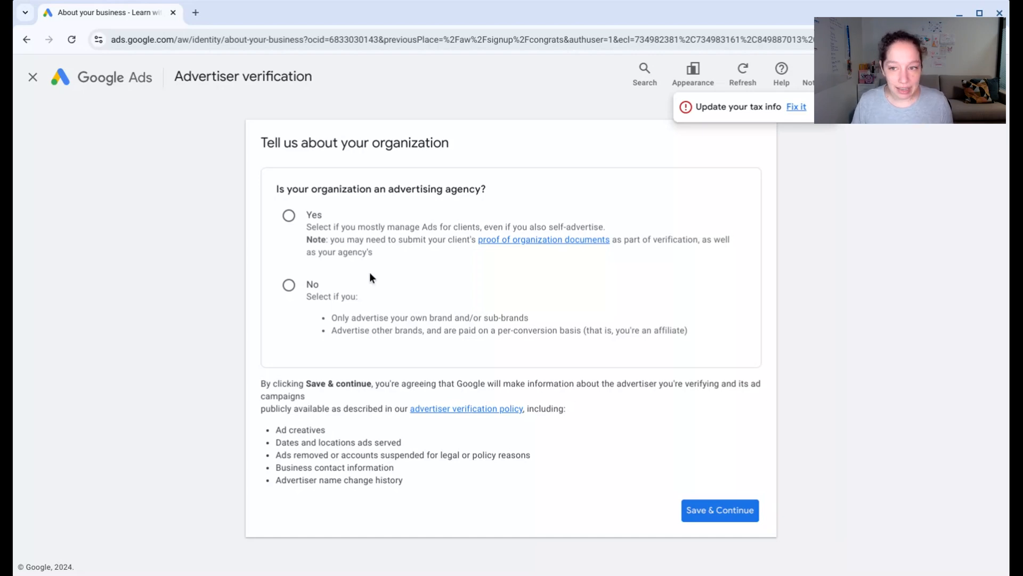
left_click(288, 285)
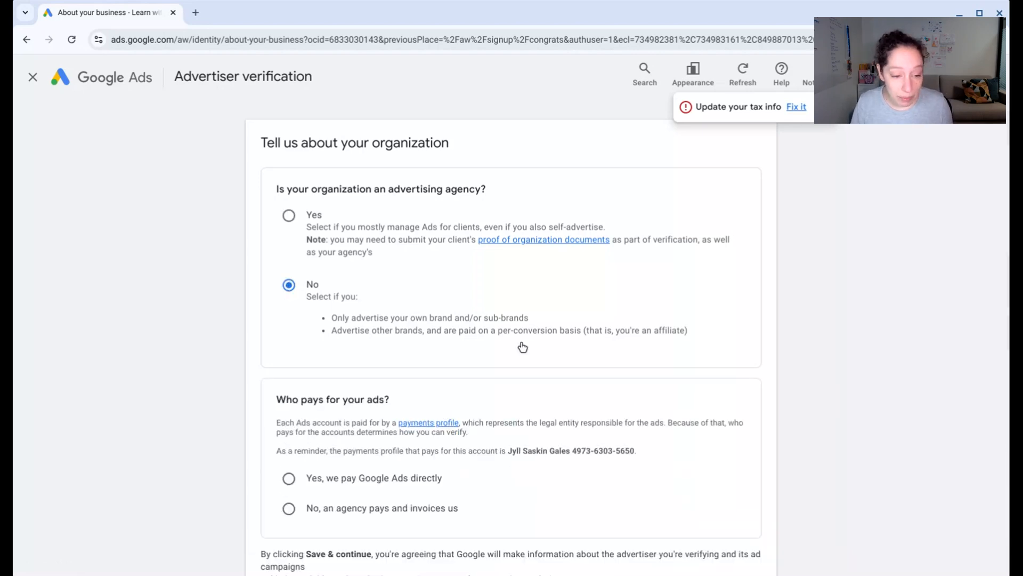
scroll("down", 3)
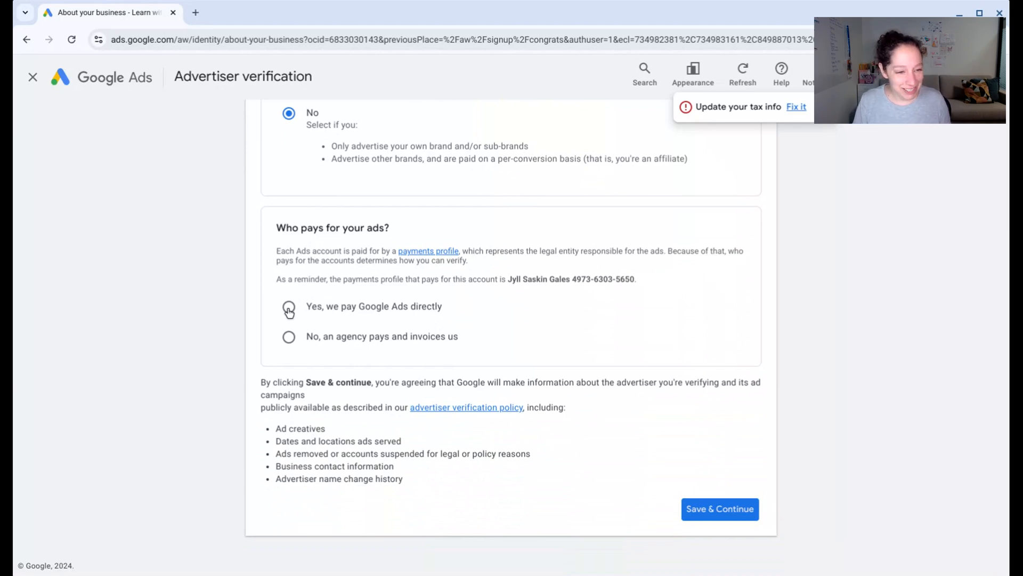
left_click(289, 307)
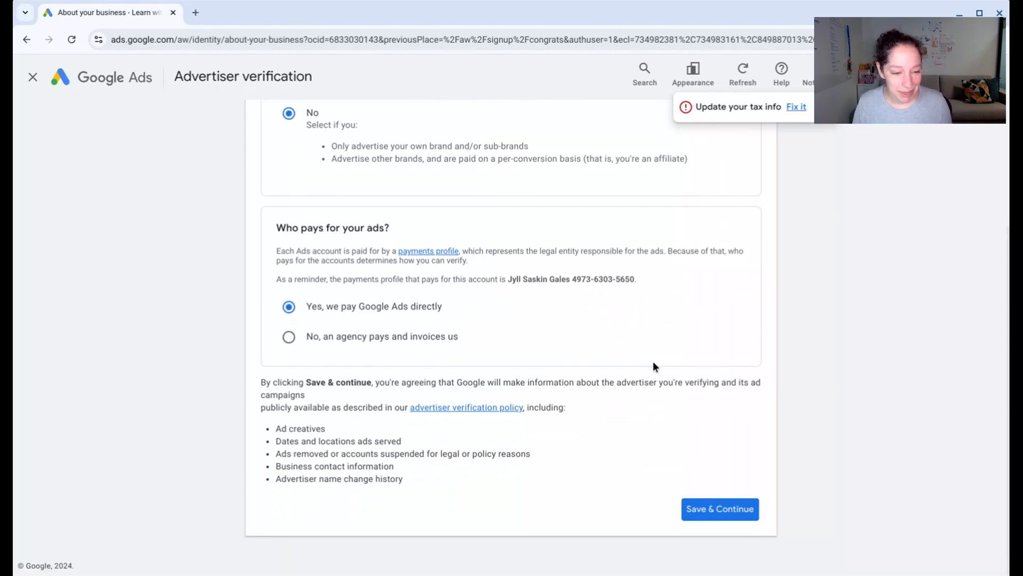
left_click(718, 509)
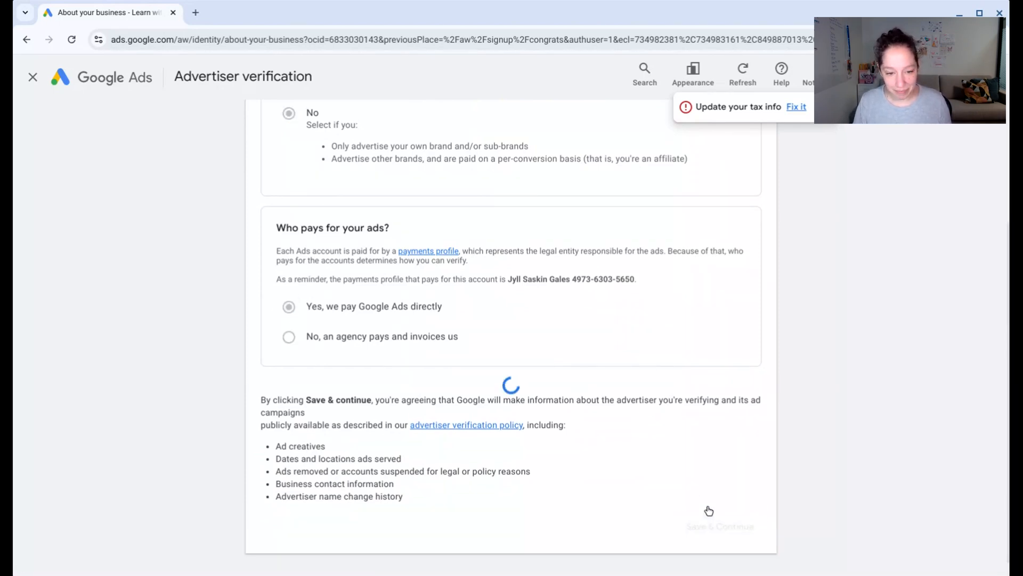
- Leave verification, start a campaign via Create, then close the wizard back to Overview
left_click(720, 526)
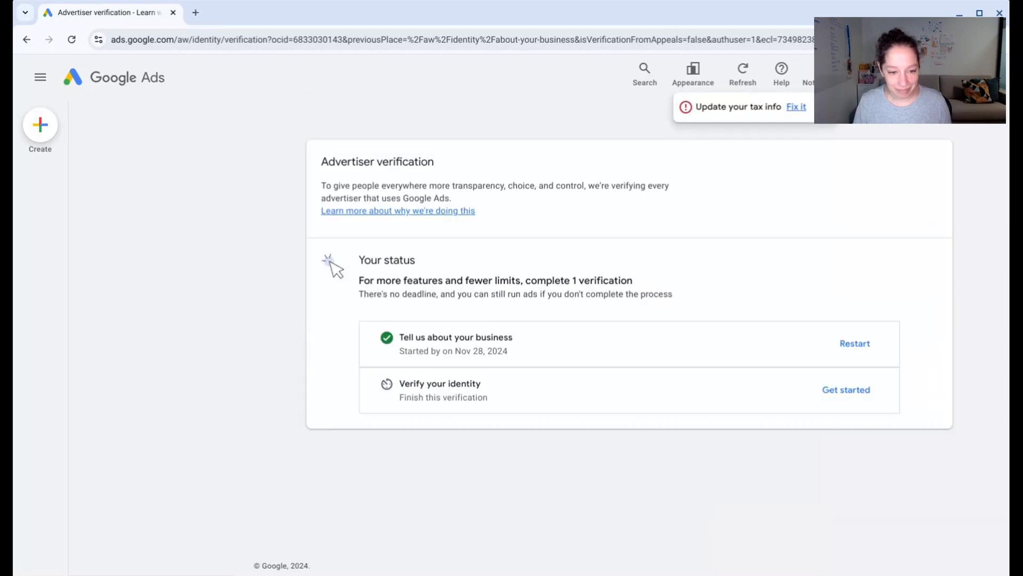
mouse_move(845, 389)
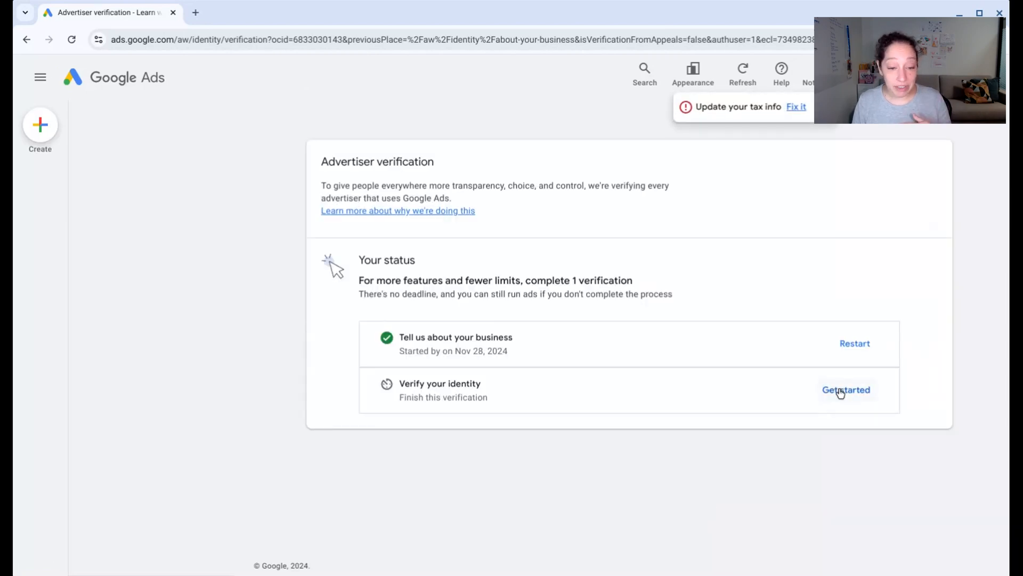
mouse_move(661, 442)
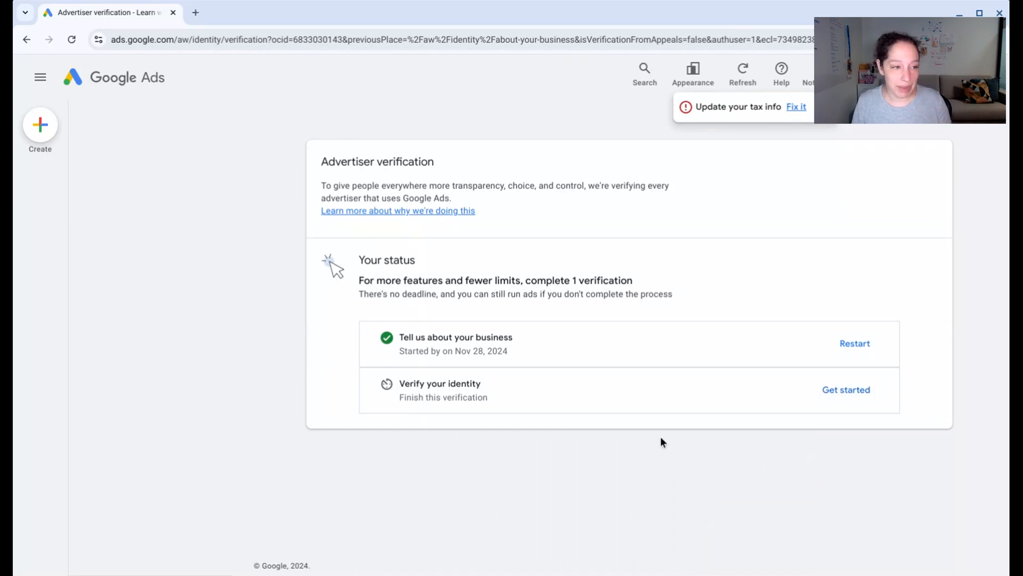
left_click(40, 77)
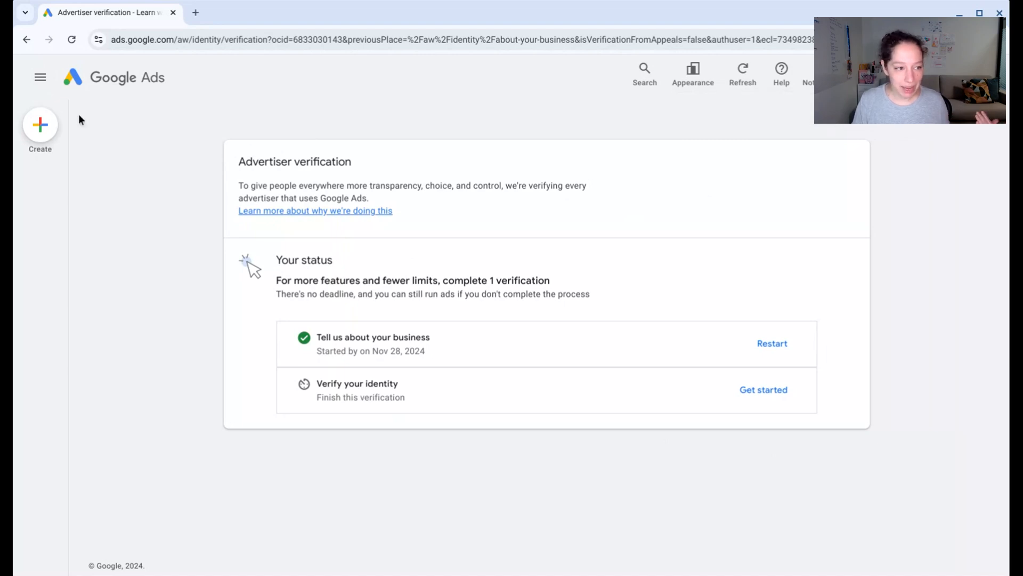
left_click(40, 126)
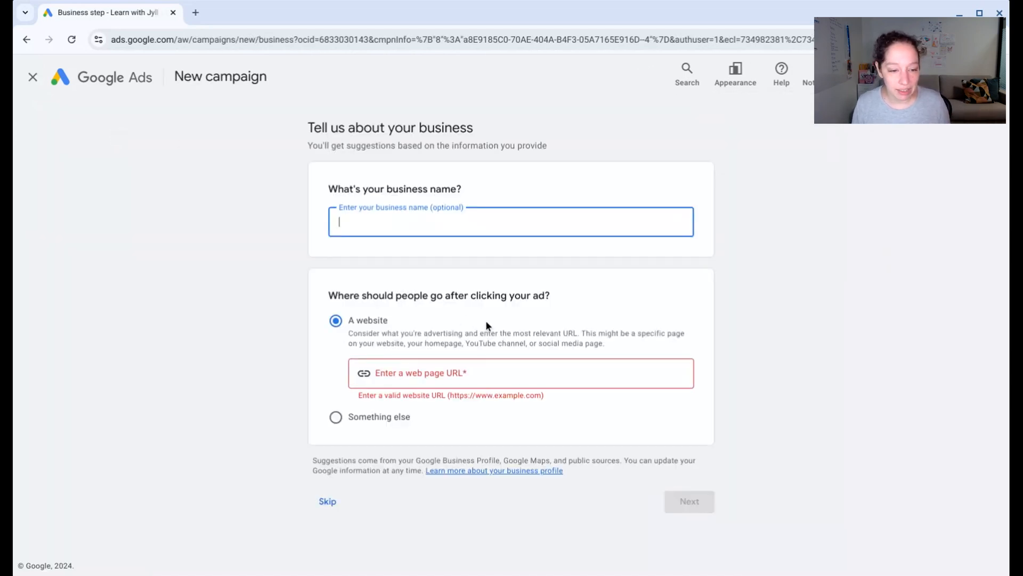
left_click(32, 77)
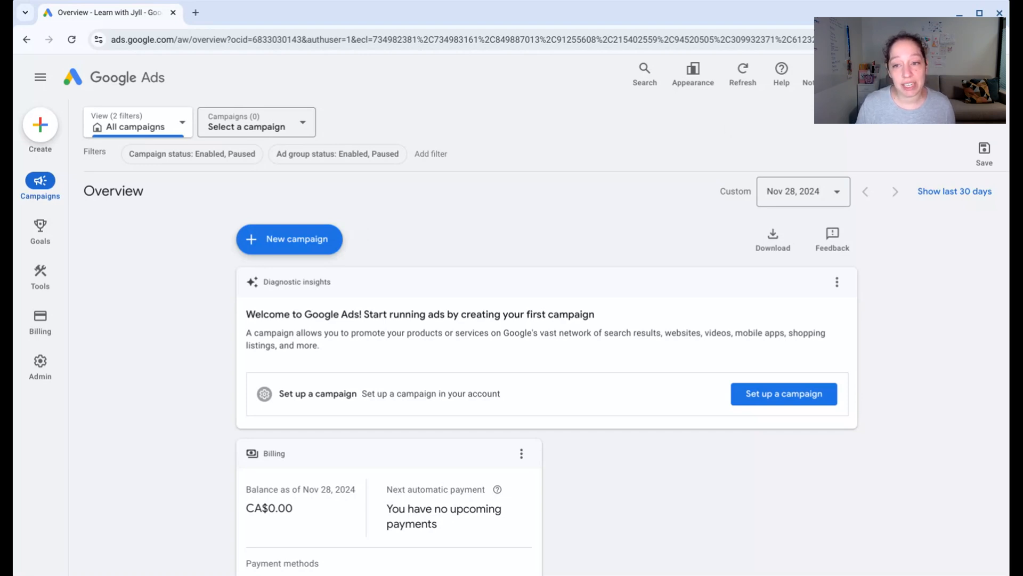
mouse_move(833, 143)
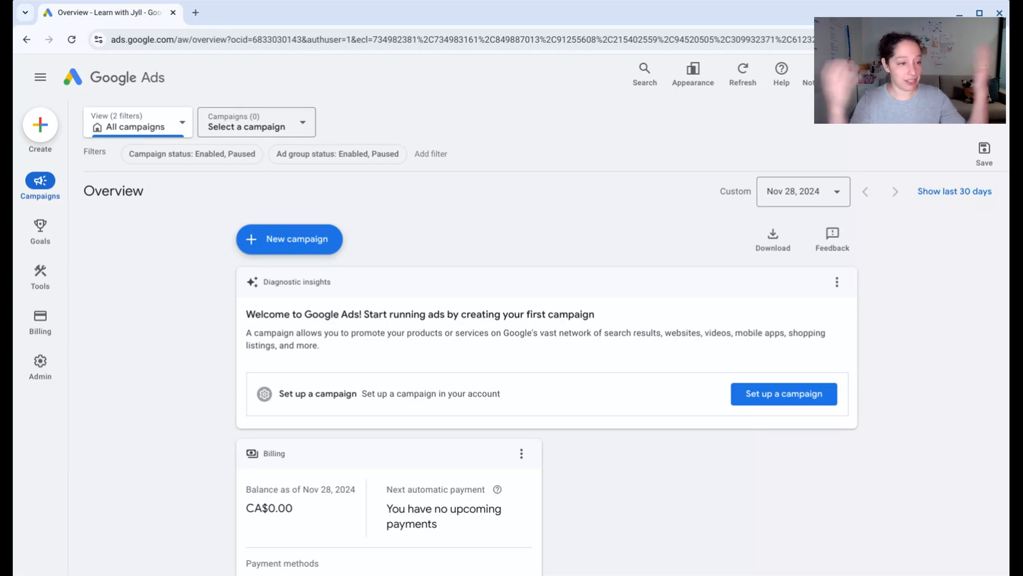
mouse_move(629, 202)
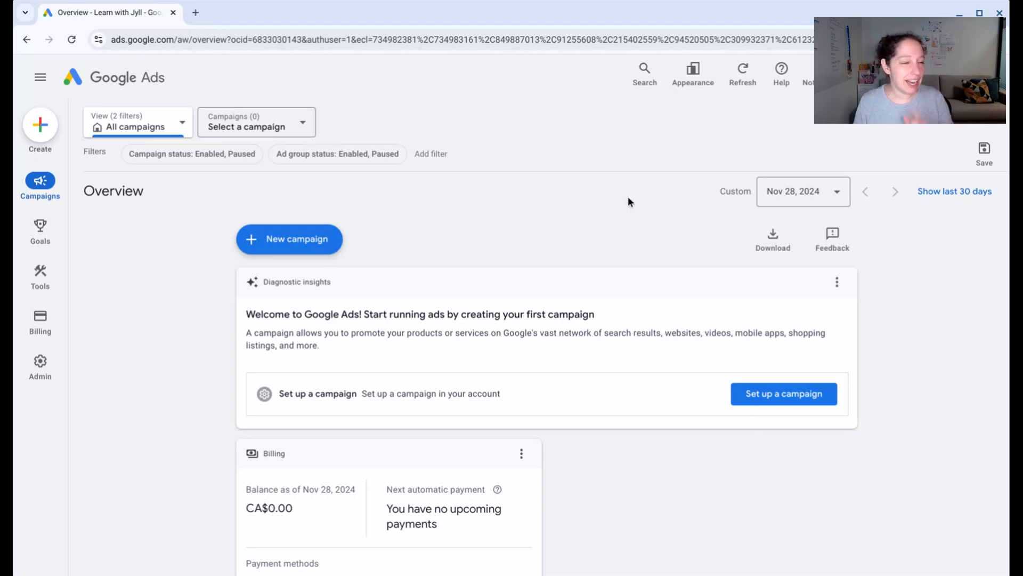
mouse_move(192, 157)
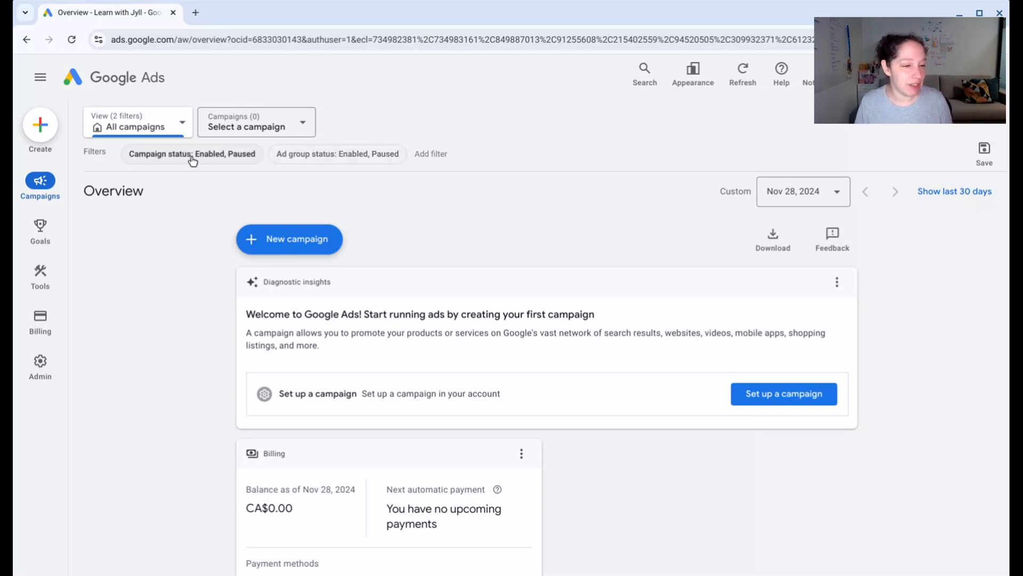
- Expand the Campaigns section in the left navigation menu
left_click(40, 184)
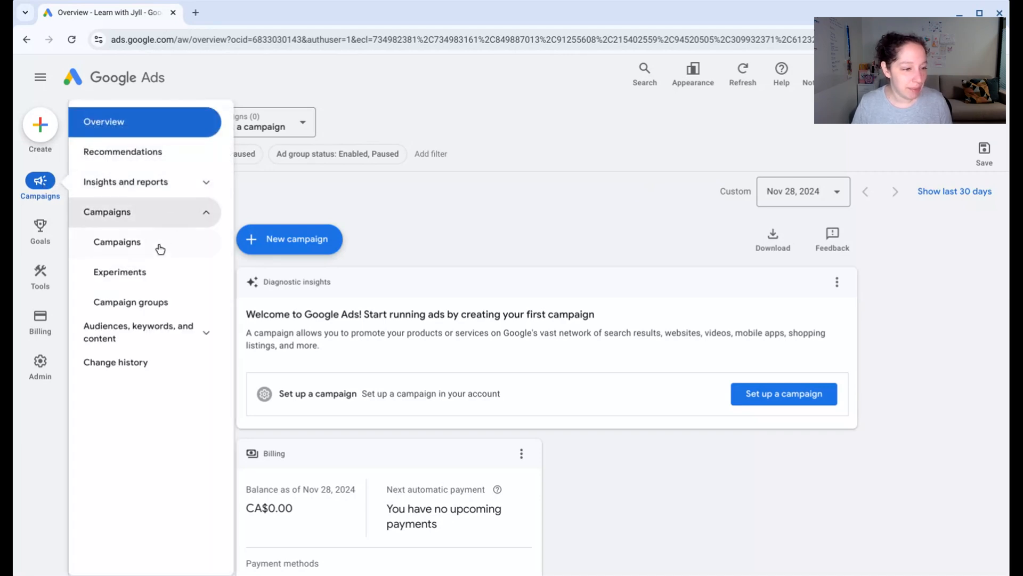
- Open Campaigns > Campaigns and dismiss the date range picker without changes
left_click(116, 242)
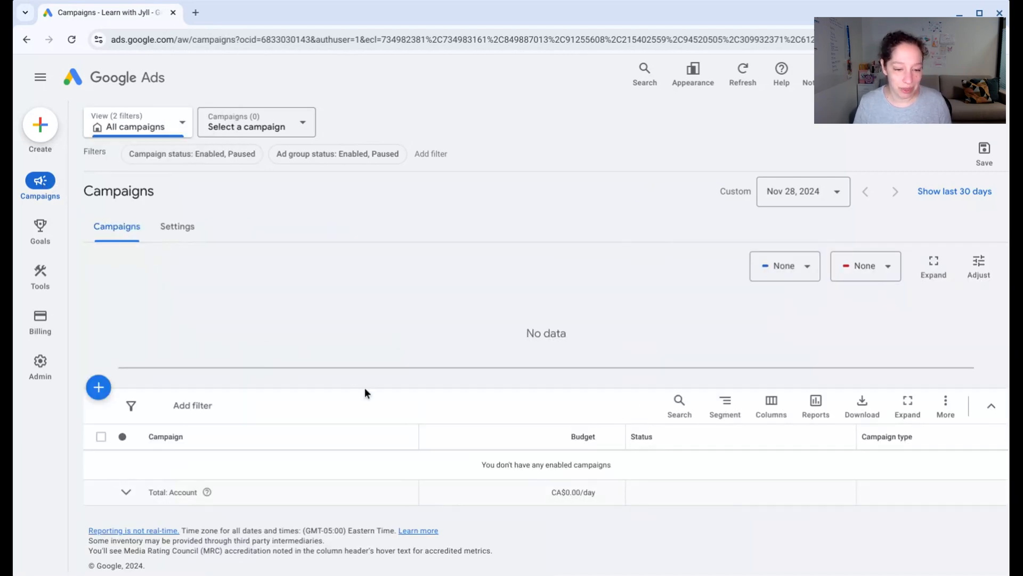
mouse_move(384, 426)
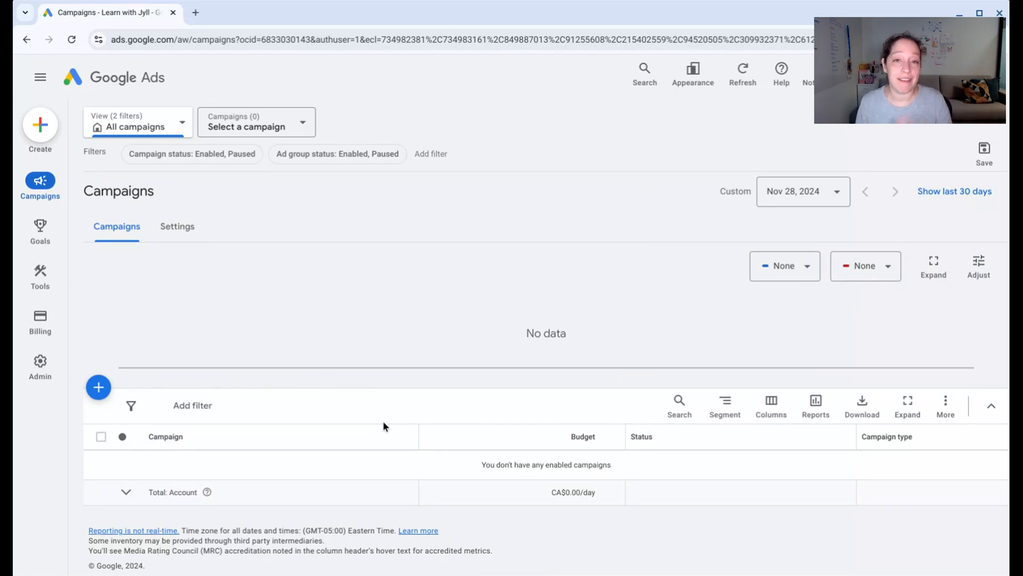
mouse_move(678, 494)
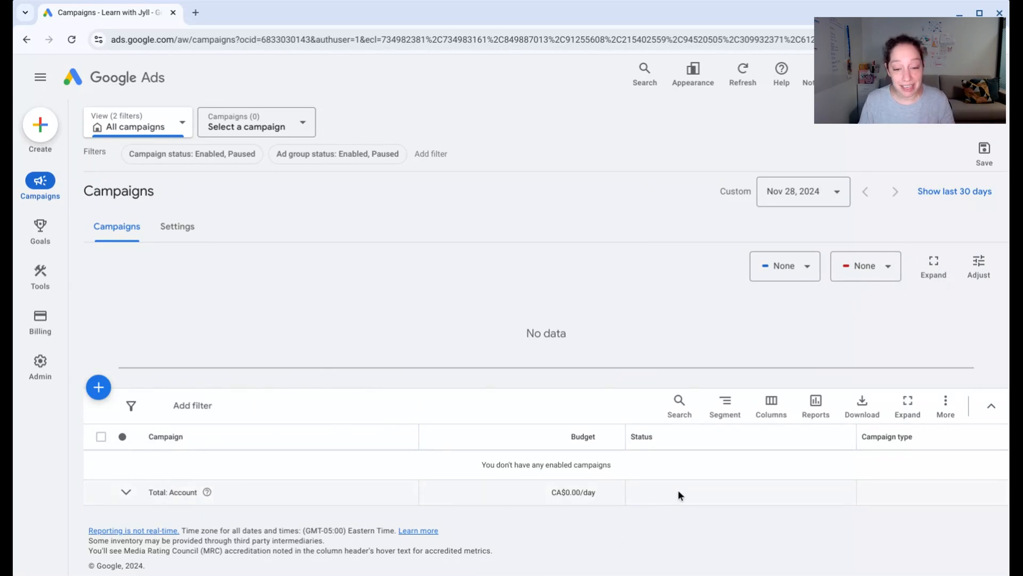
mouse_move(683, 495)
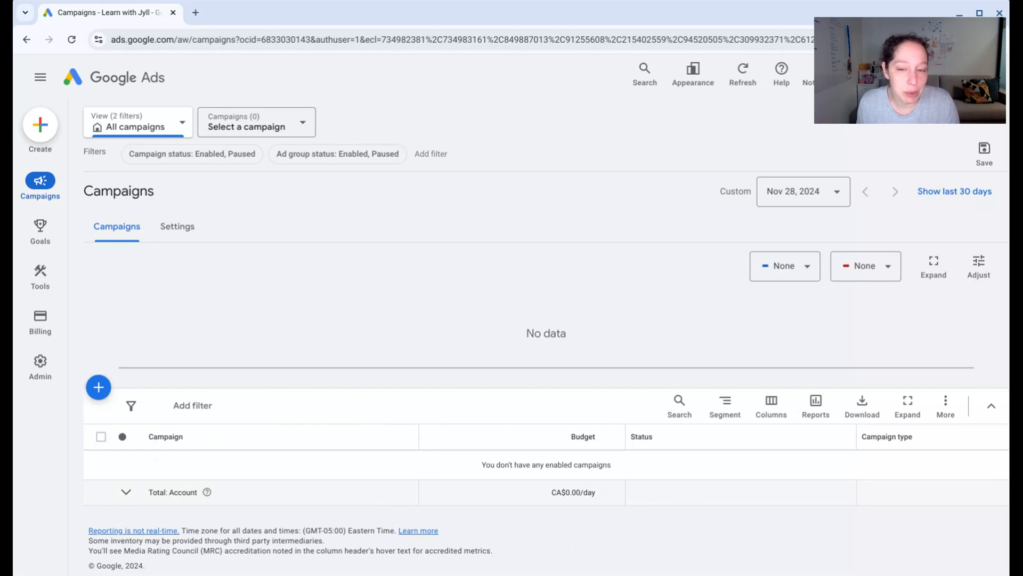
mouse_move(839, 203)
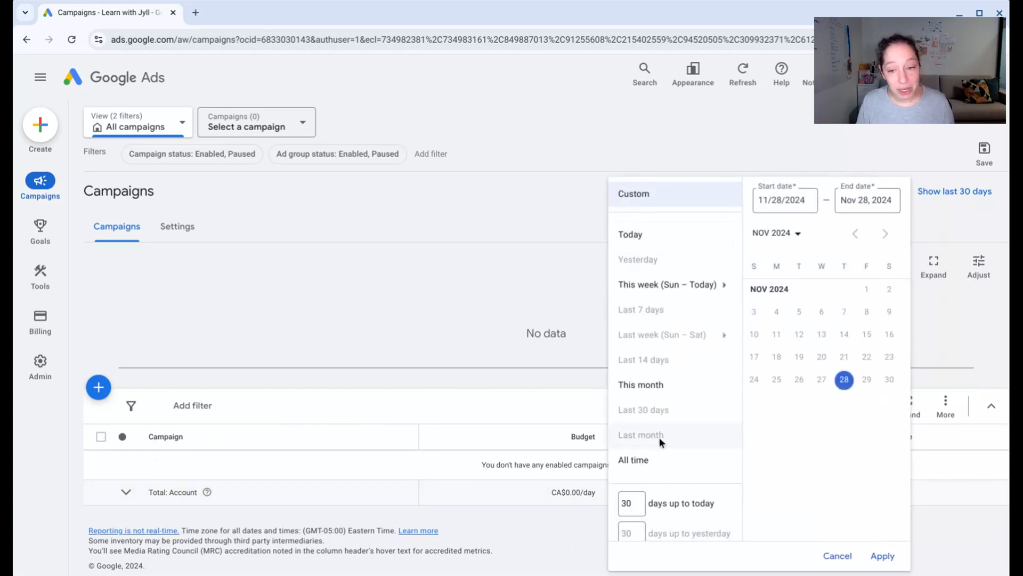
mouse_move(686, 379)
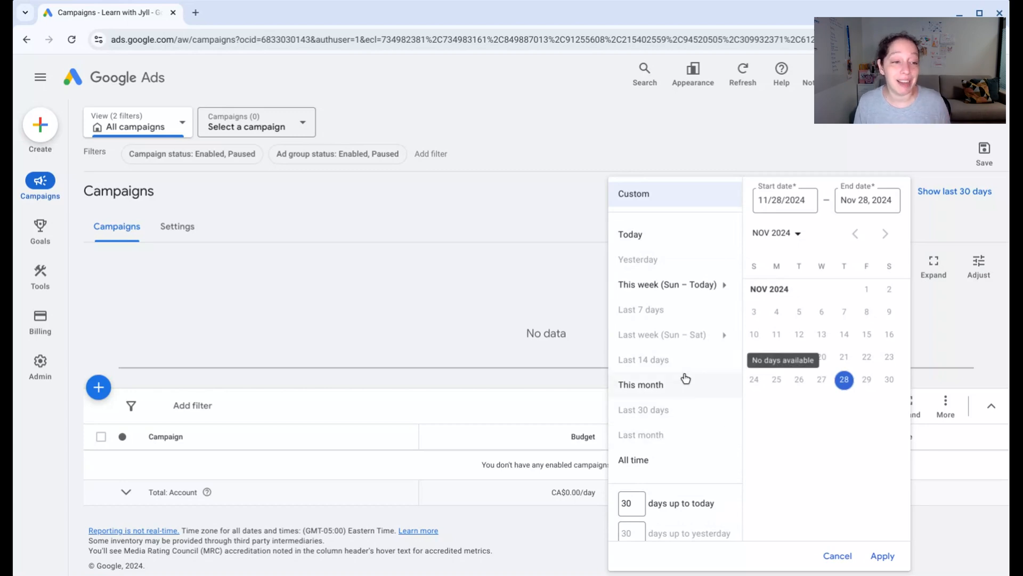
left_click(882, 555)
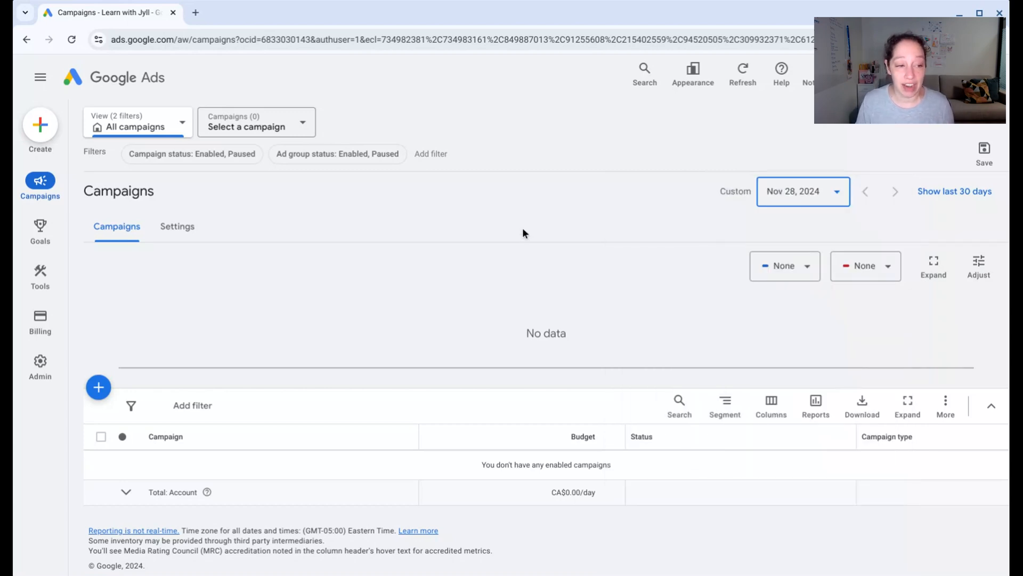
mouse_move(116, 226)
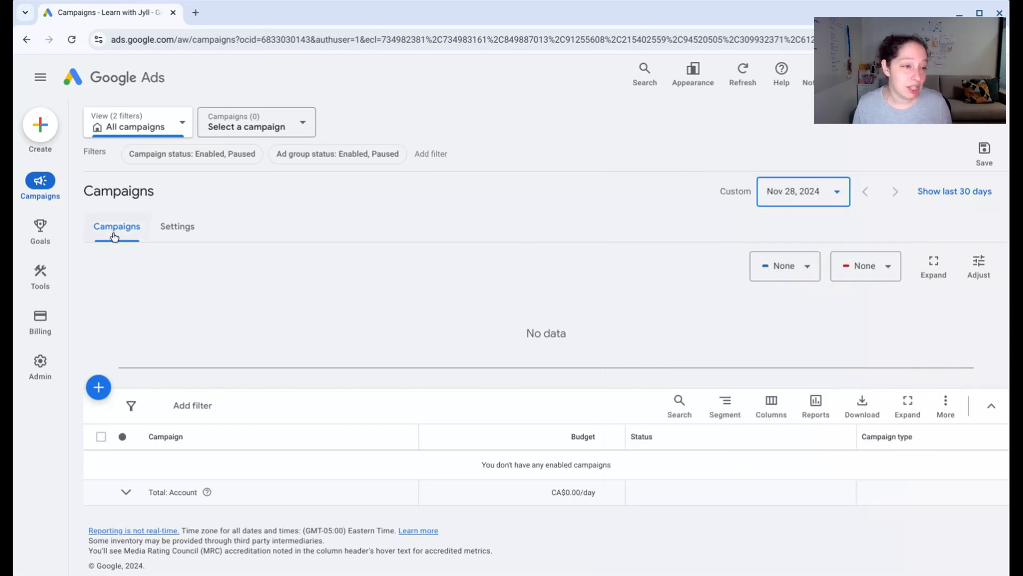
- Review the empty Goals conversions summary and zero-balance Billing summary, then launch Keyword Planner
left_click(40, 231)
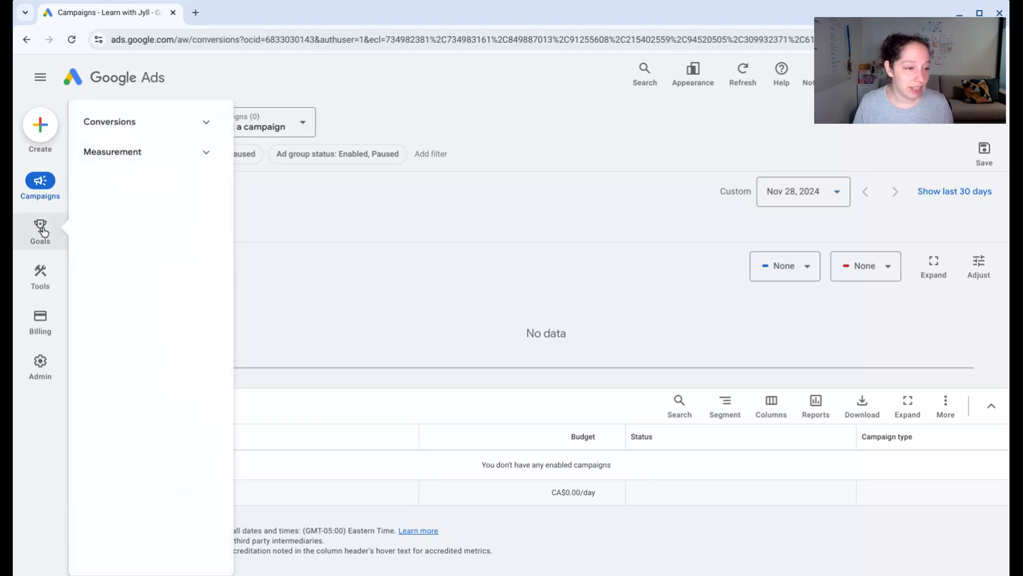
left_click(40, 231)
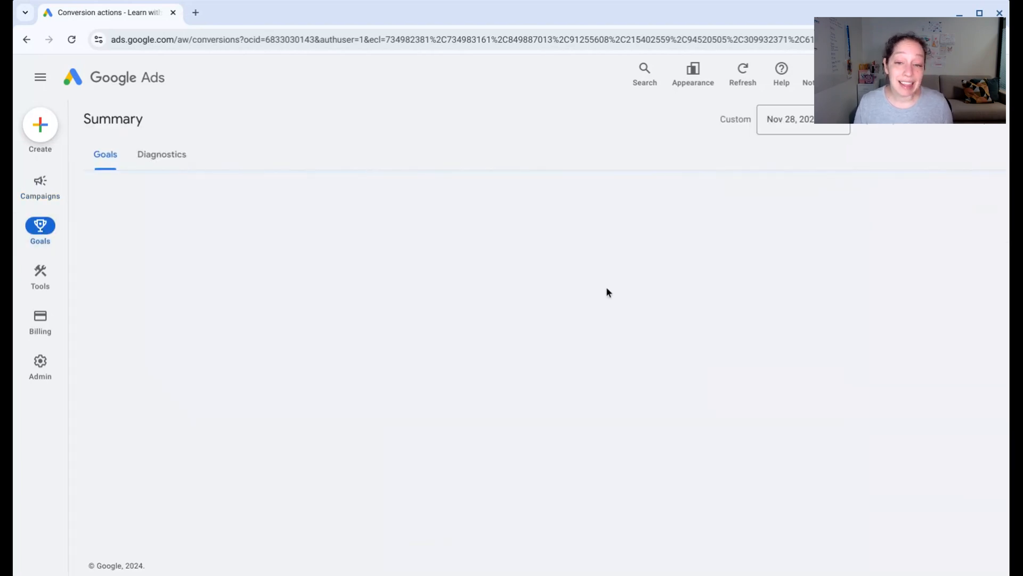
mouse_move(625, 299)
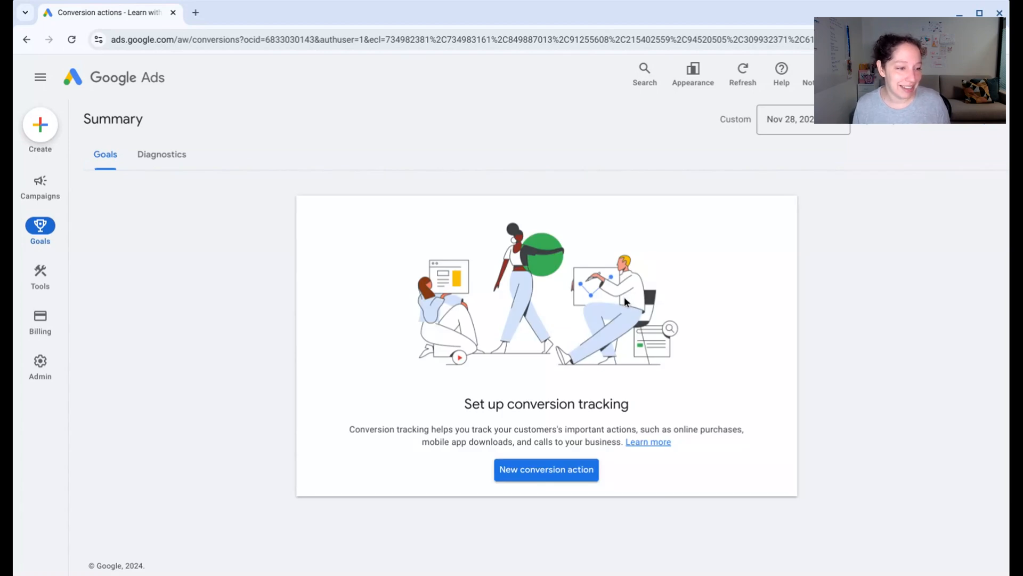
left_click(546, 469)
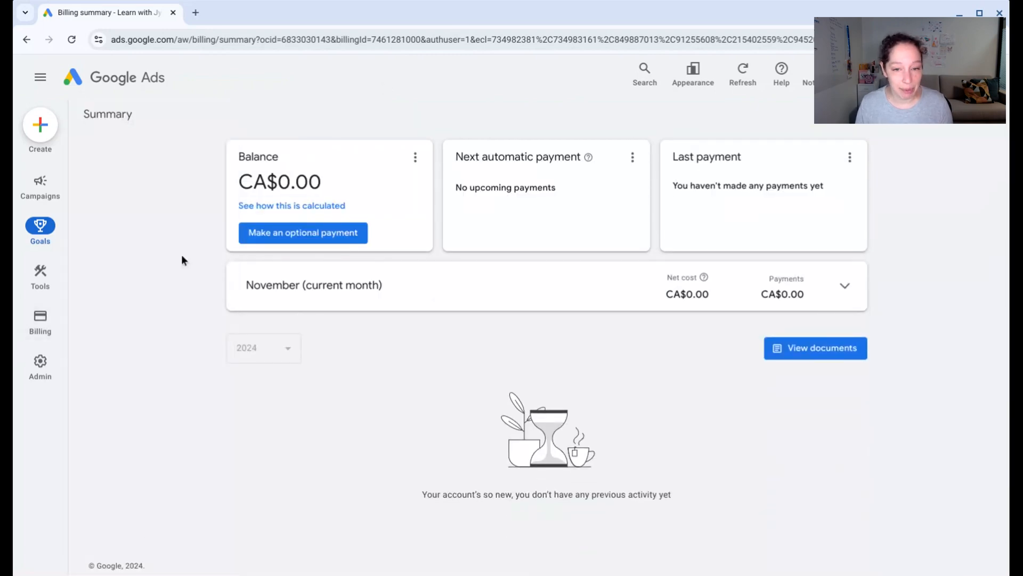
left_click(40, 276)
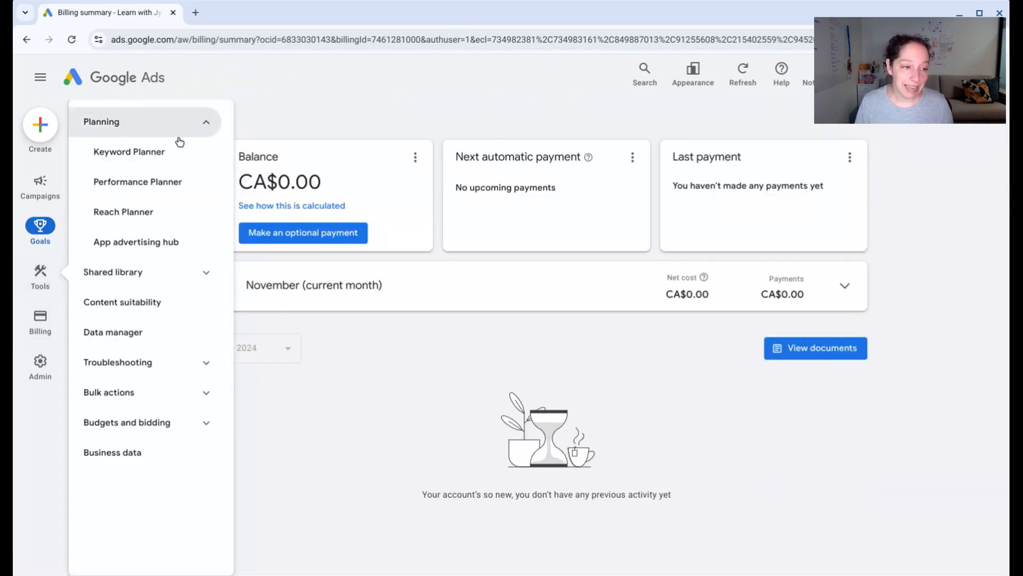
left_click(129, 151)
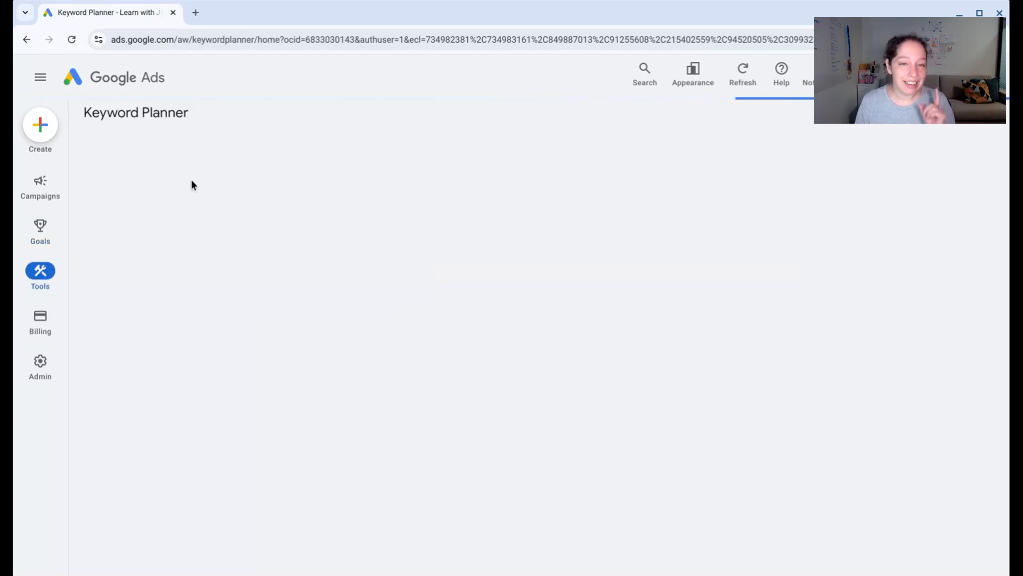